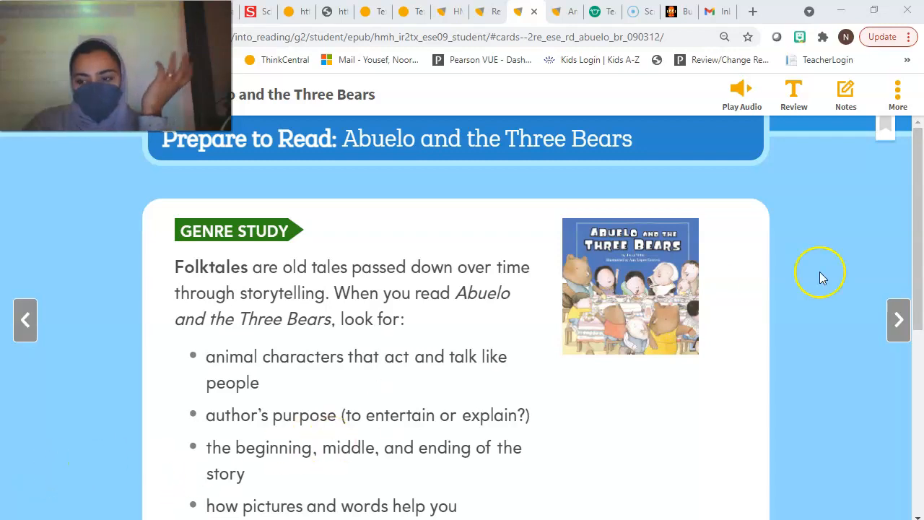
Scroll down the Prepare to Read page for Abuelo and the Three Bears
scroll("down", 3)
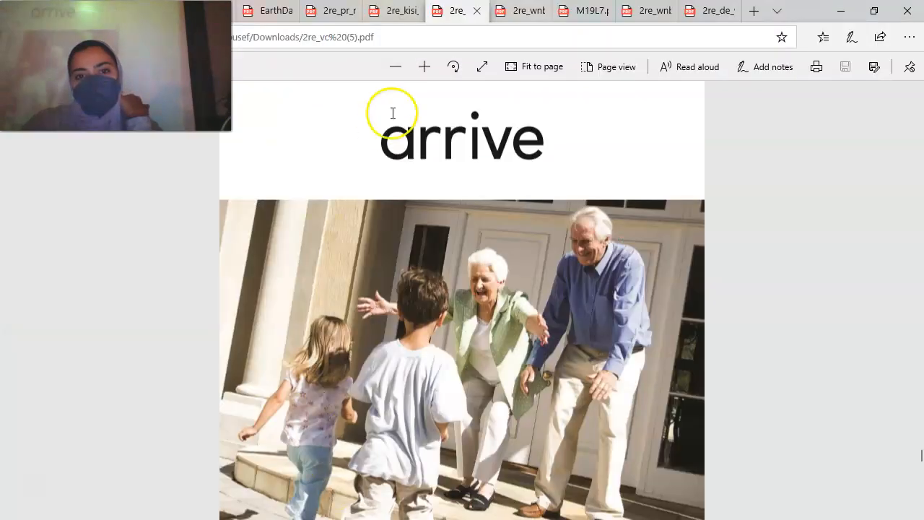
Show the blank Retell graphic organizer PDF with beginning, middle and end boxes
left_click(520, 11)
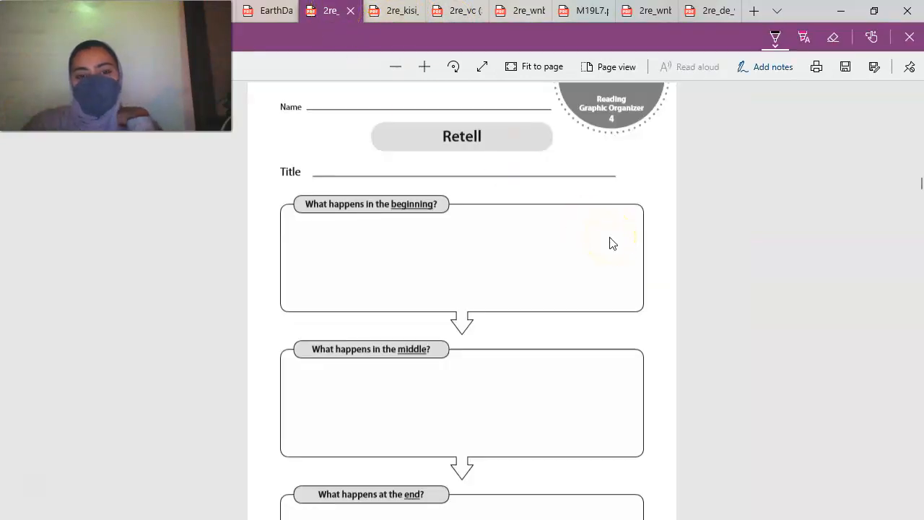
scroll("down", 3)
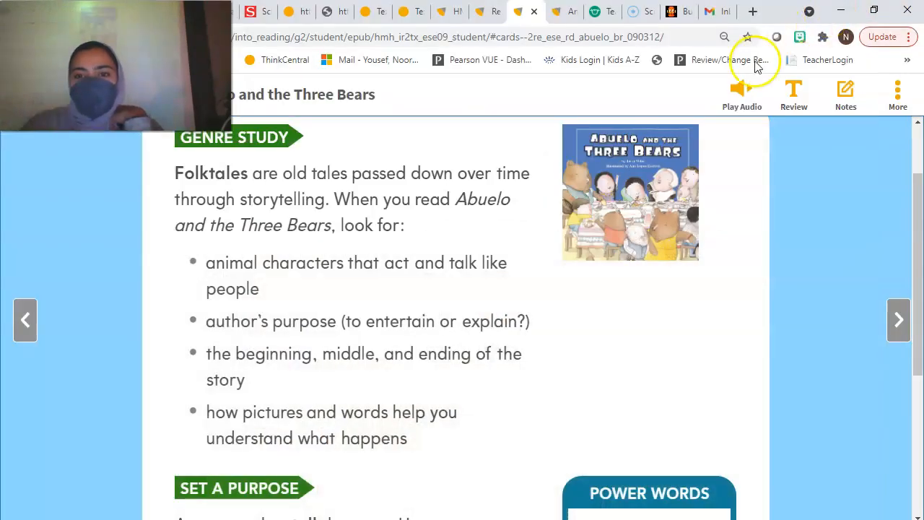
Bring up the Retell anchor chart explaining beginning, middle and end
left_click(556, 12)
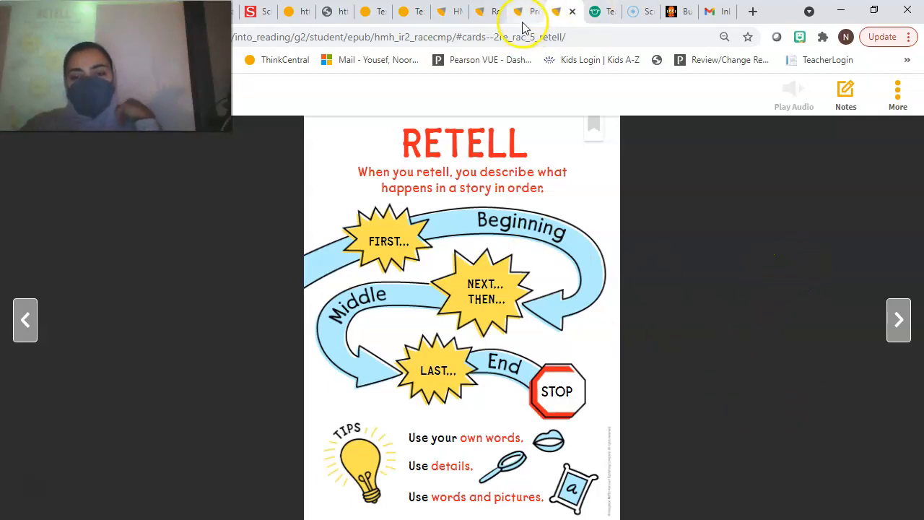
Return to the Abuelo lesson showing Set a Purpose and the Power Words list
left_click(527, 12)
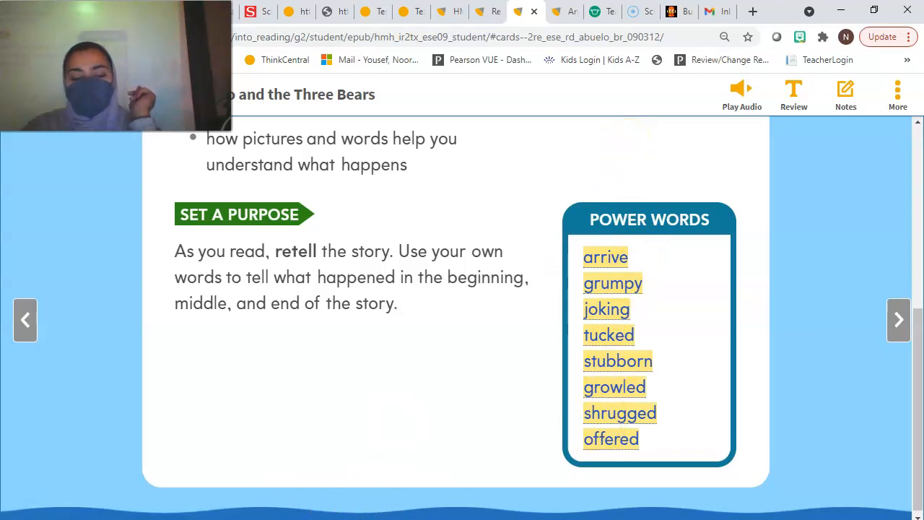
Page through the vocabulary cards arrive, grumpy, joking and tucked down to stubborn
left_click(456, 12)
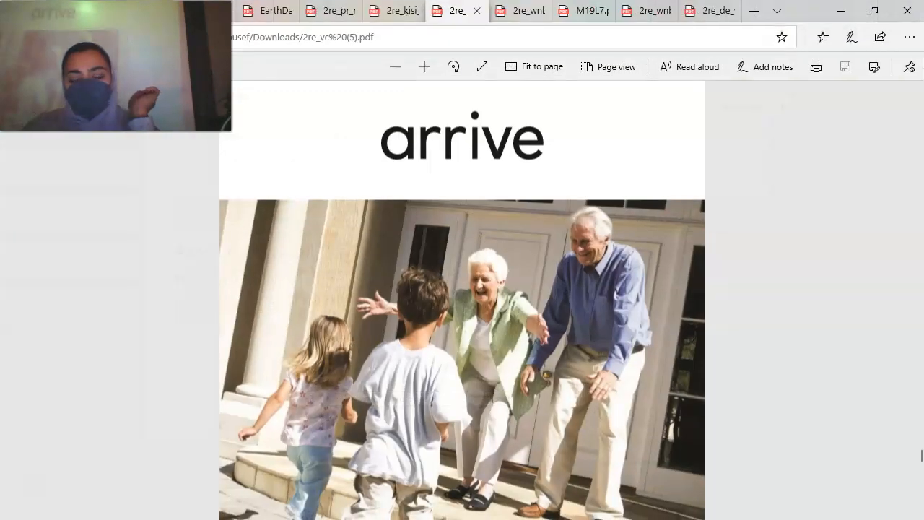
scroll("down", 3)
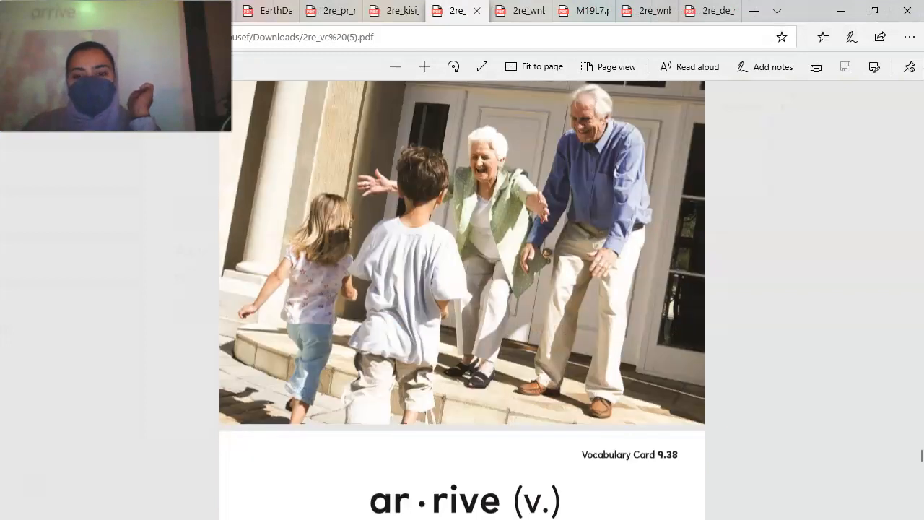
scroll("down", 3)
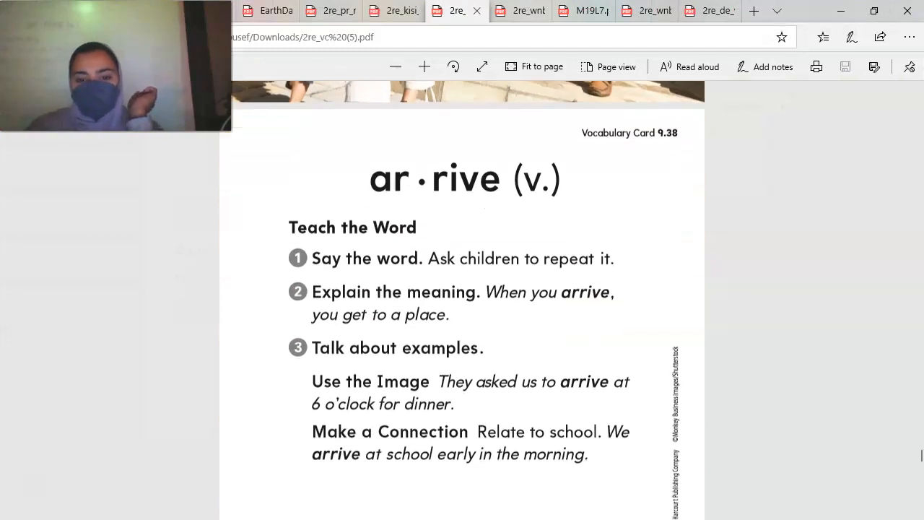
scroll("down", 3)
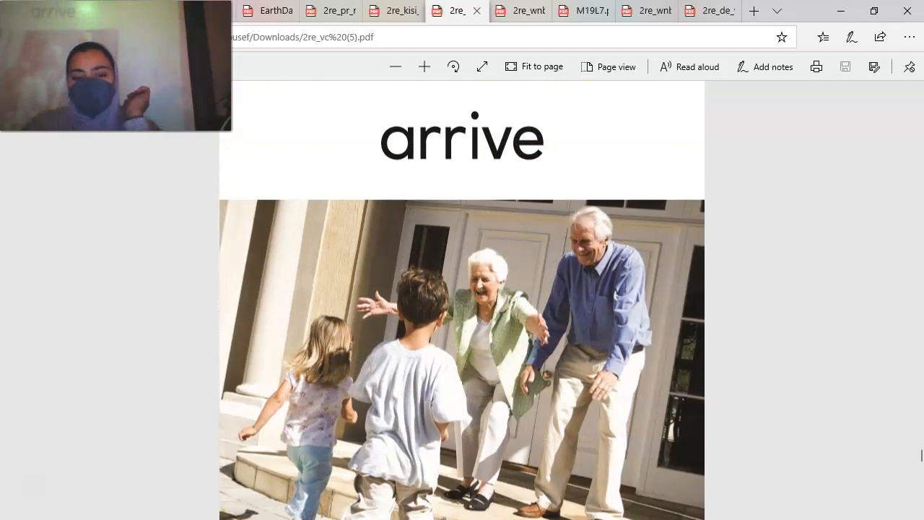
scroll("down", 3)
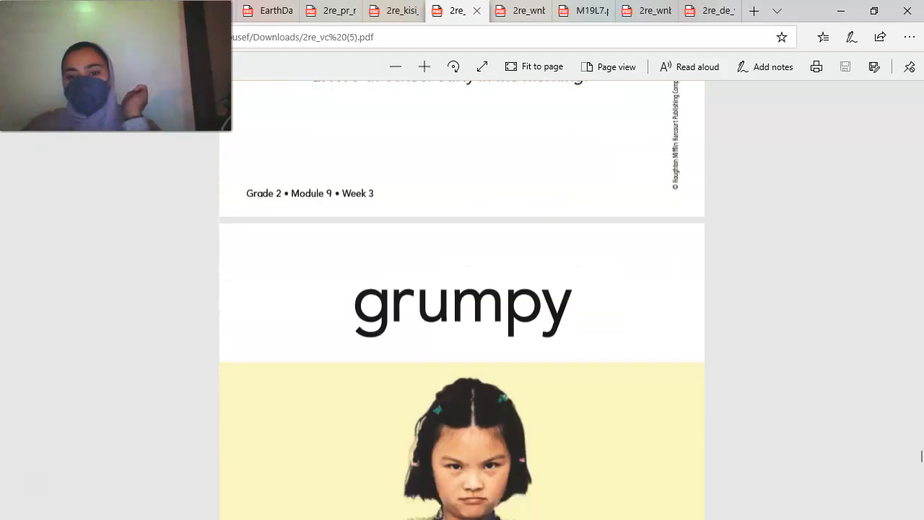
scroll("down", 3)
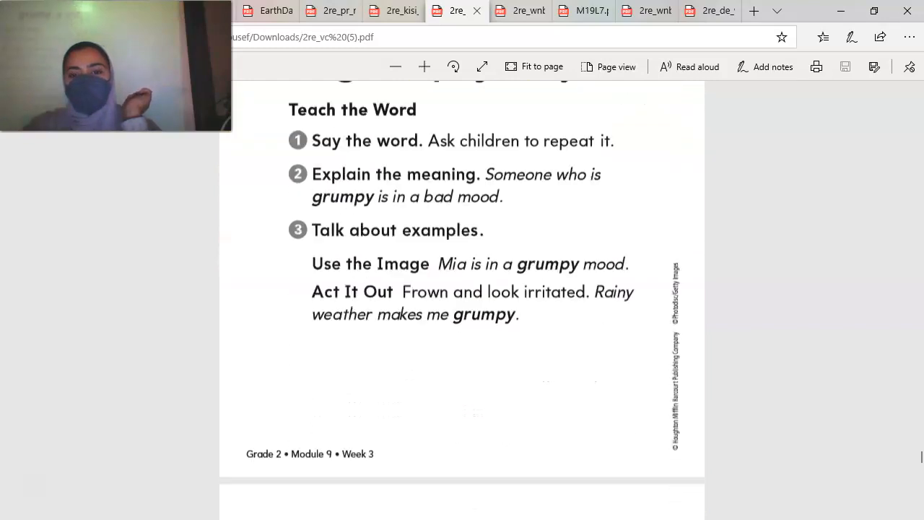
scroll("down", 3)
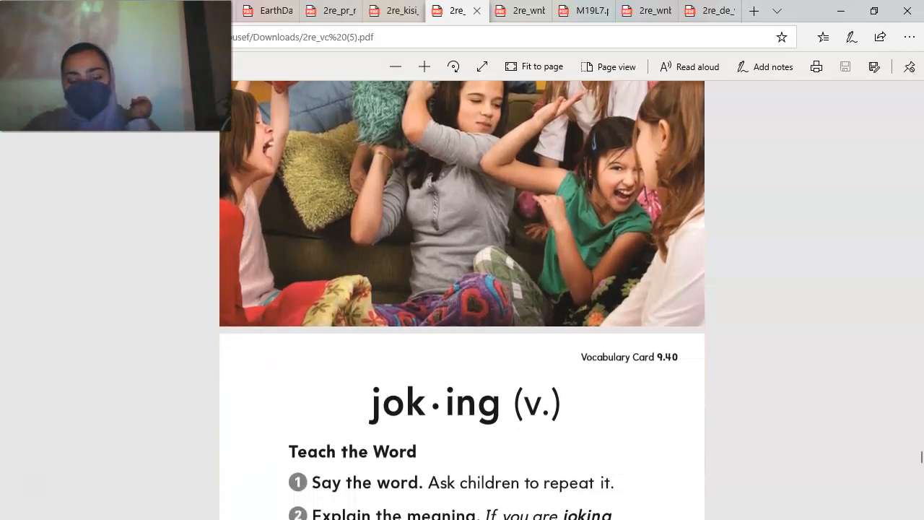
scroll("down", 3)
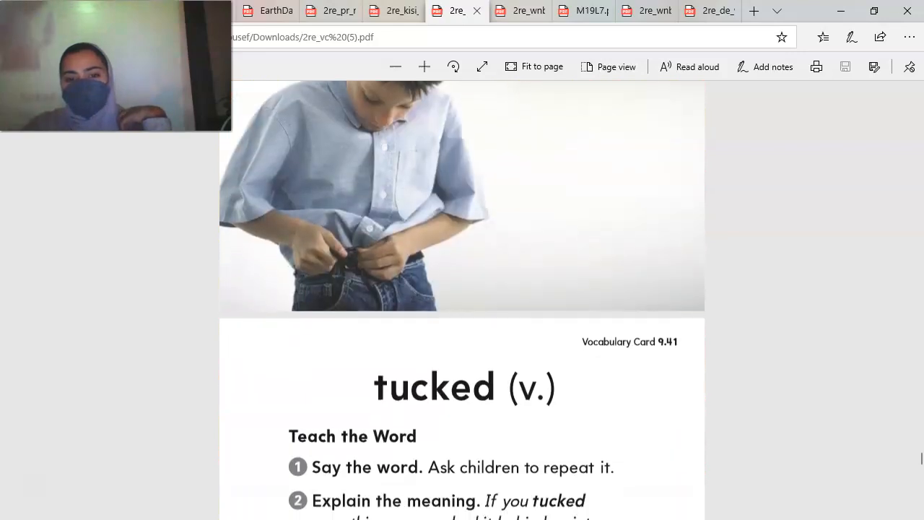
scroll("down", 3)
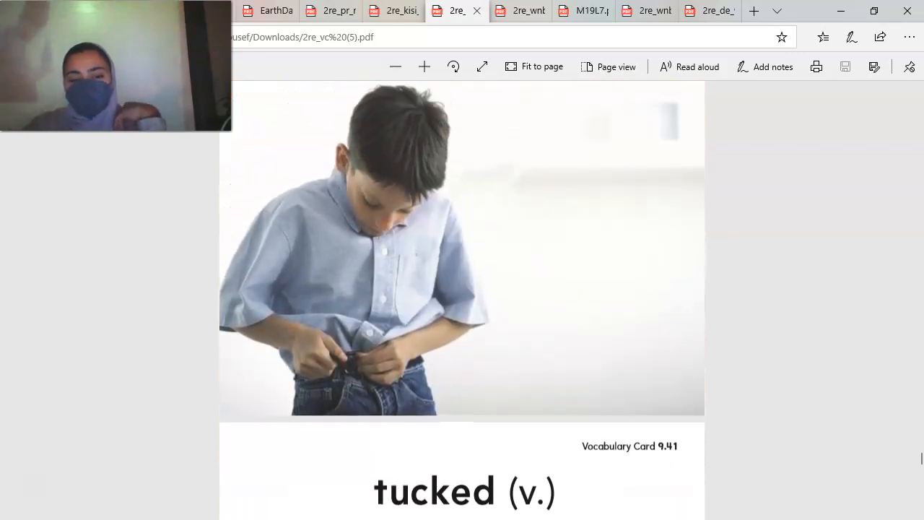
scroll("down", 3)
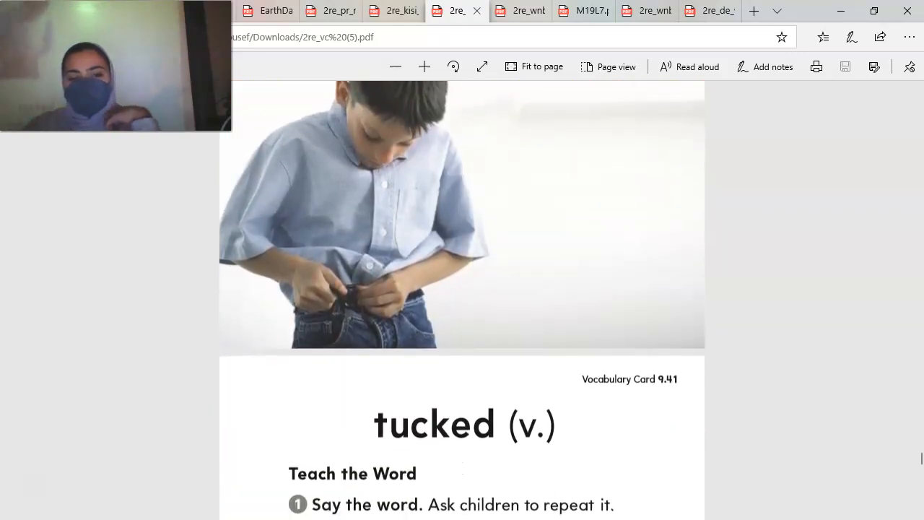
scroll("down", 3)
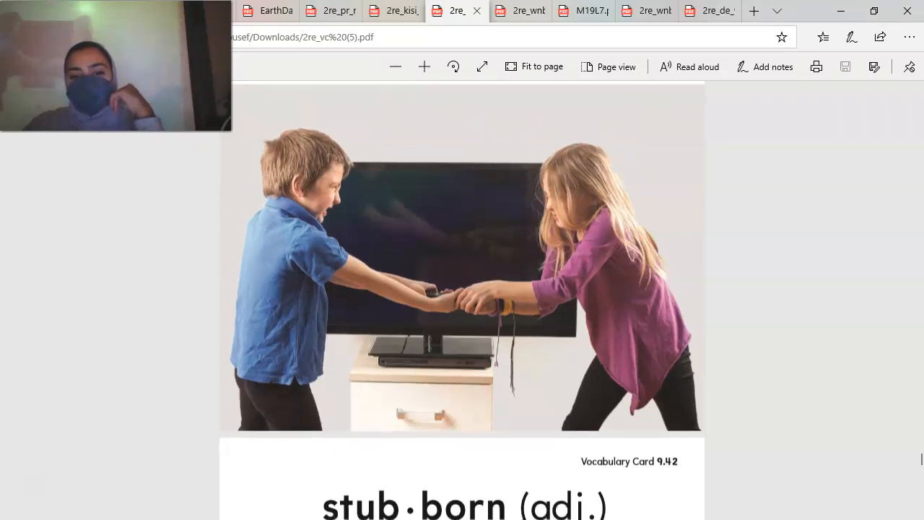
Page through the vocabulary cards from shrugged and offered down to culture
scroll("down", 3)
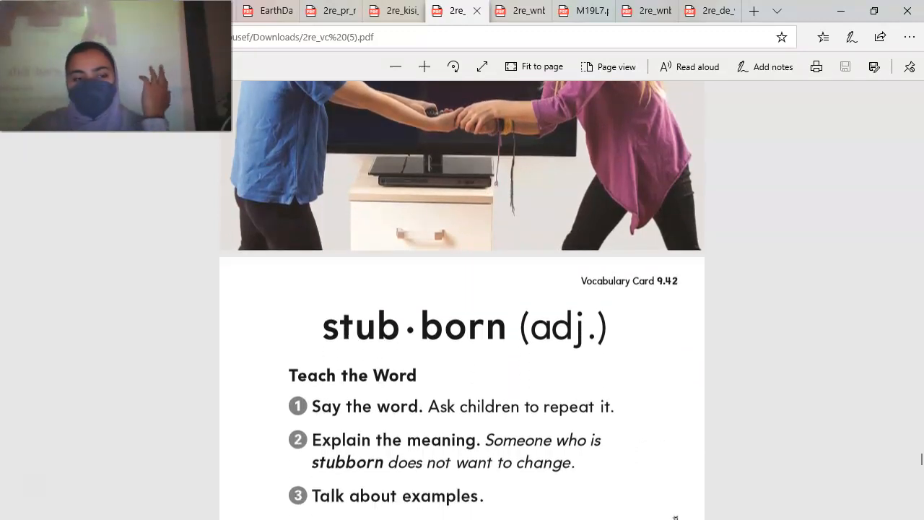
scroll("down", 3)
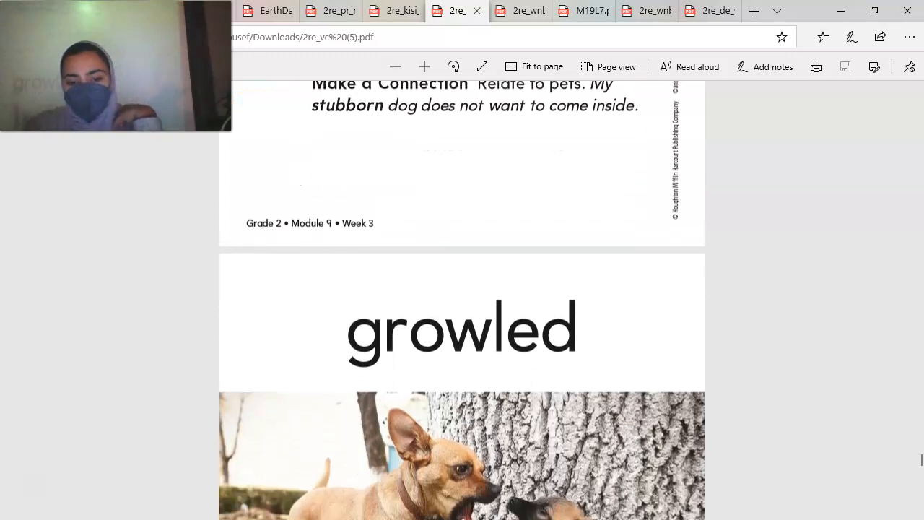
scroll("down", 3)
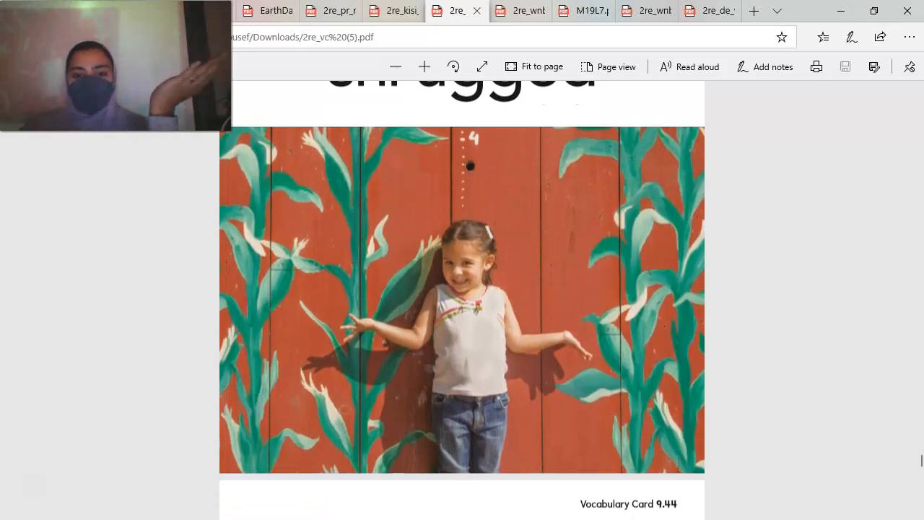
scroll("down", 3)
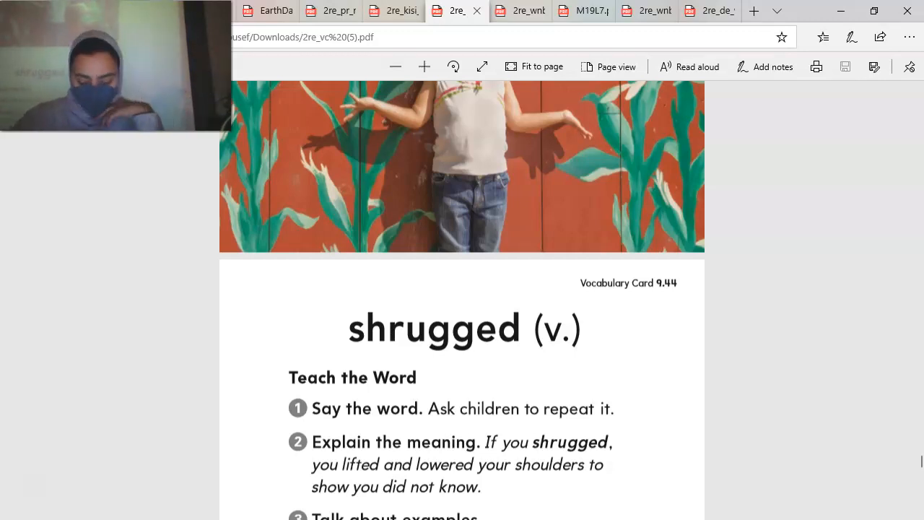
scroll("down", 3)
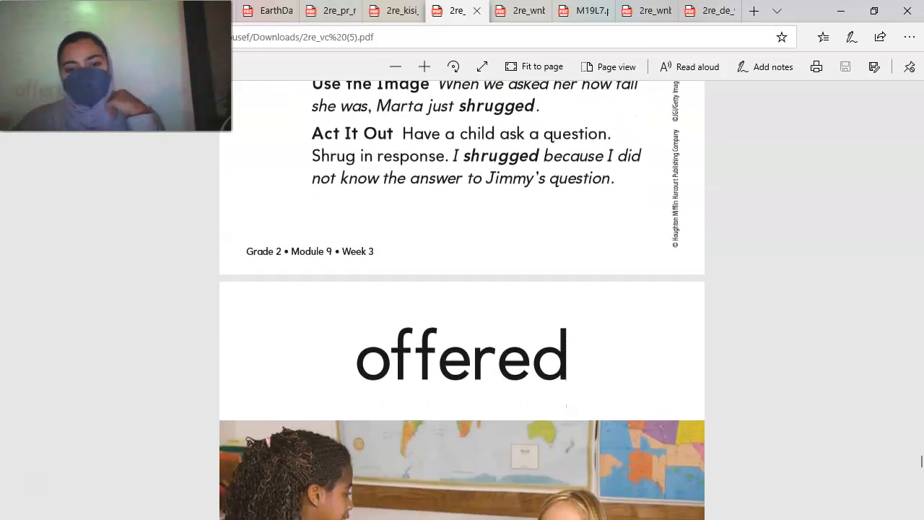
scroll("down", 3)
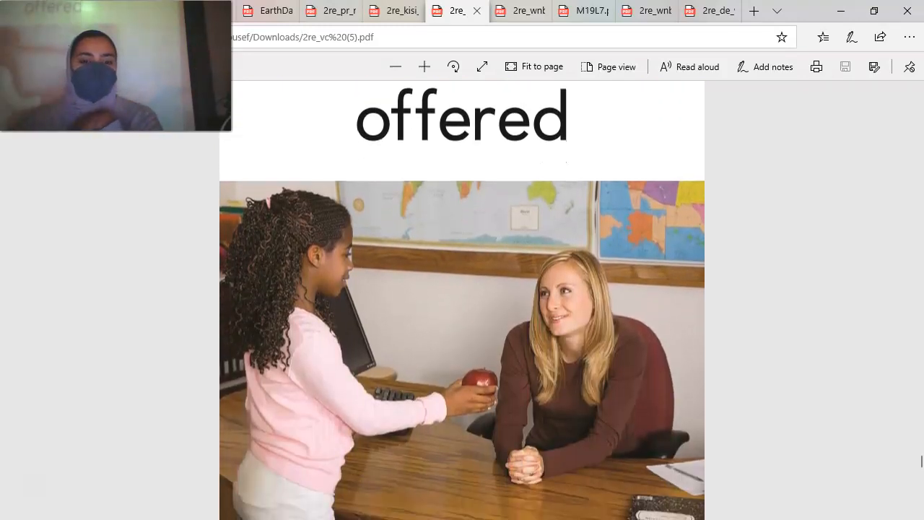
scroll("down", 3)
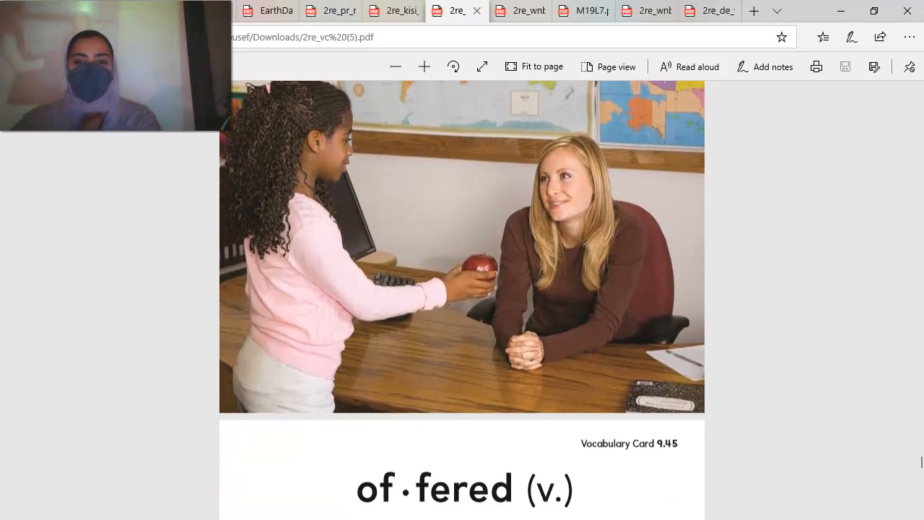
scroll("down", 3)
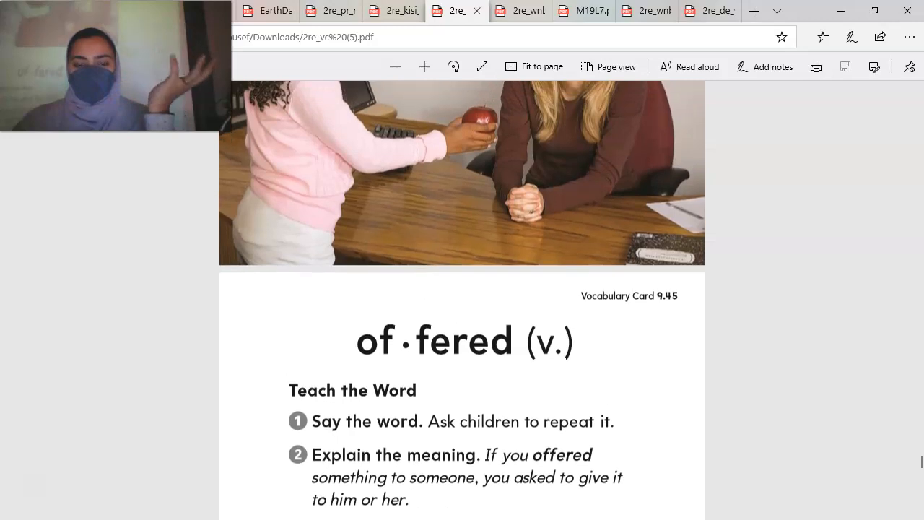
scroll("down", 3)
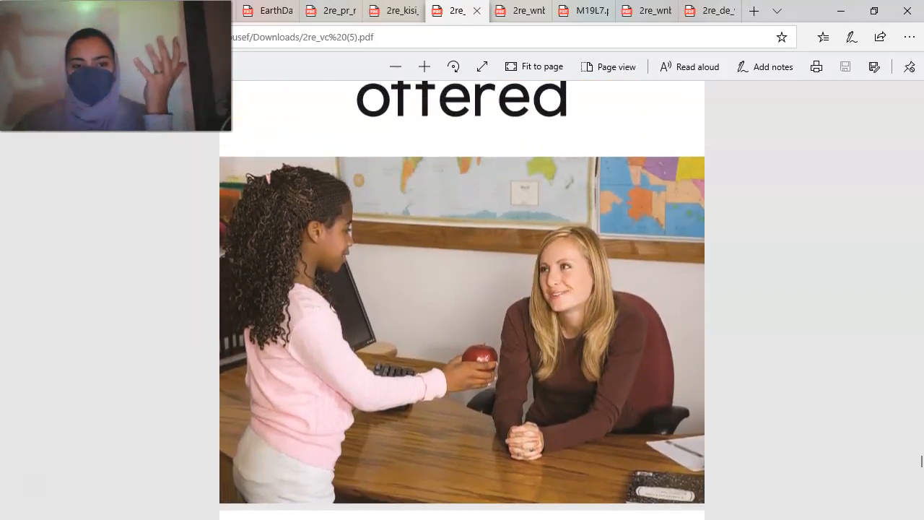
scroll("down", 3)
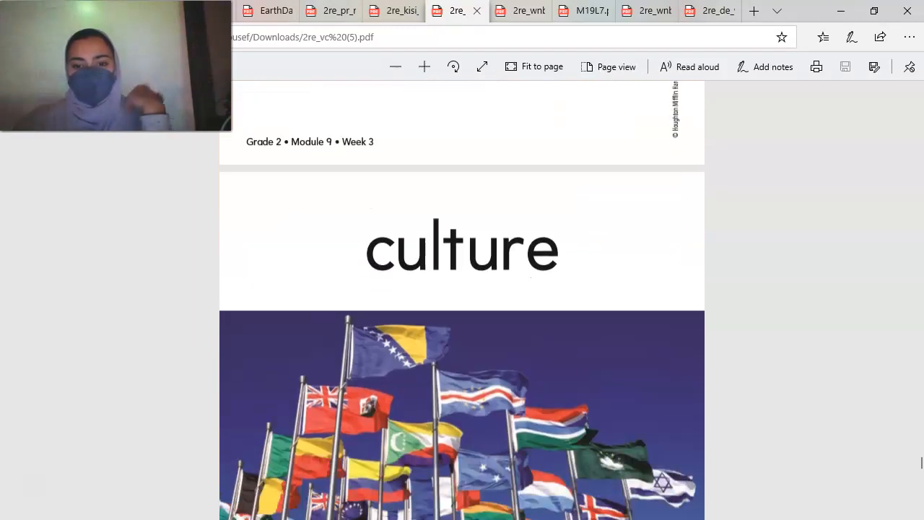
scroll("down", 3)
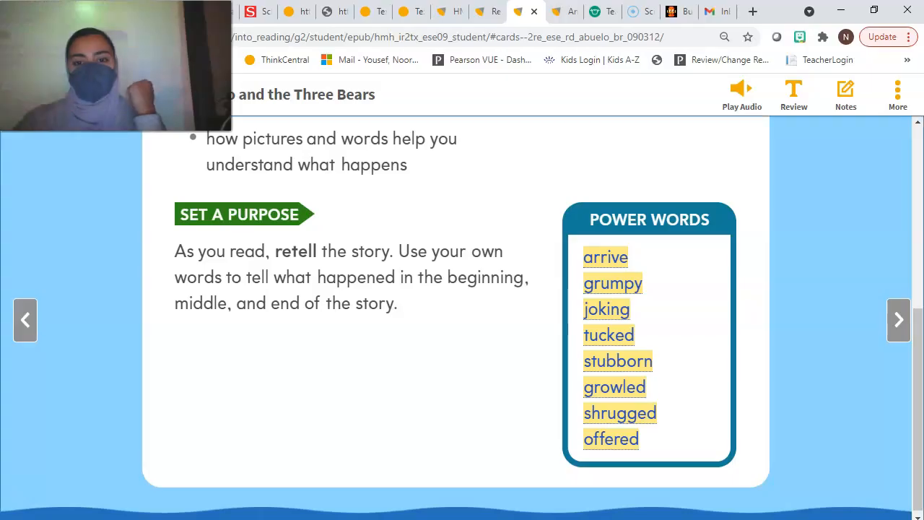
Advance to Build Background: Bears, play the full 43-second bear audio, then reach the story cover
left_click(898, 320)
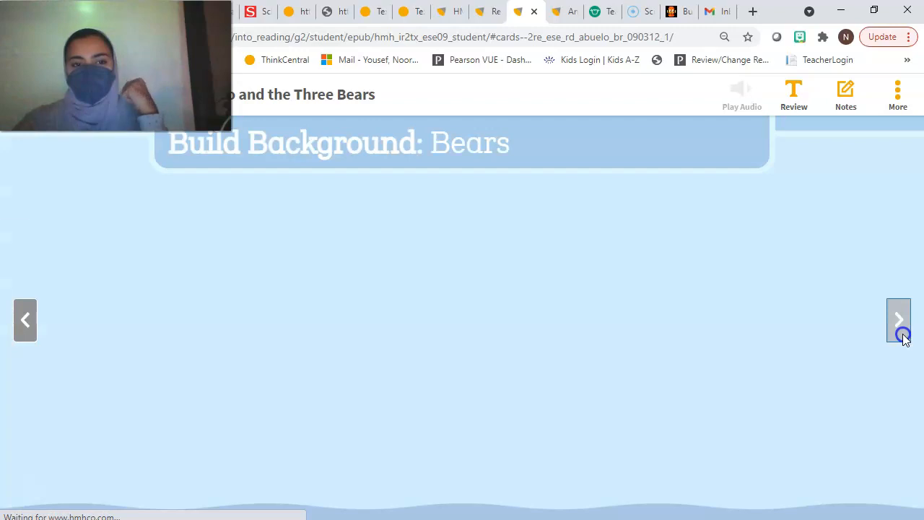
left_click(898, 320)
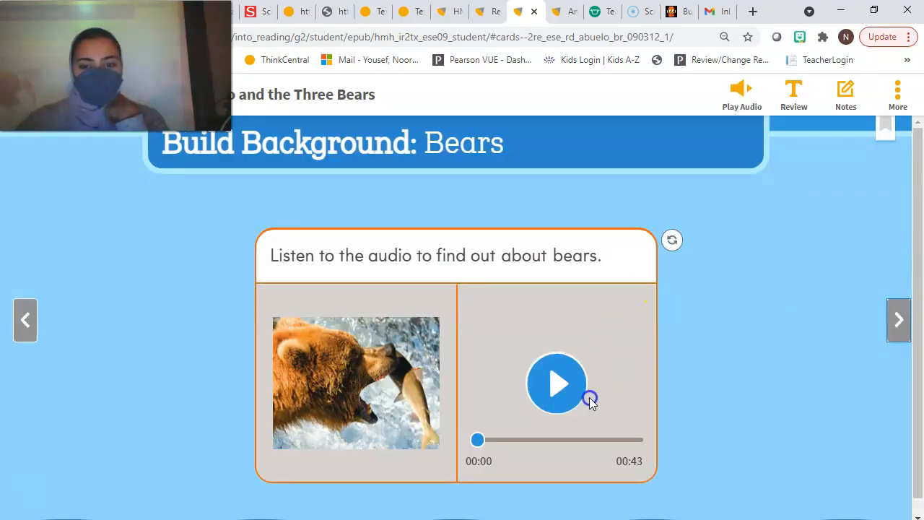
left_click(557, 384)
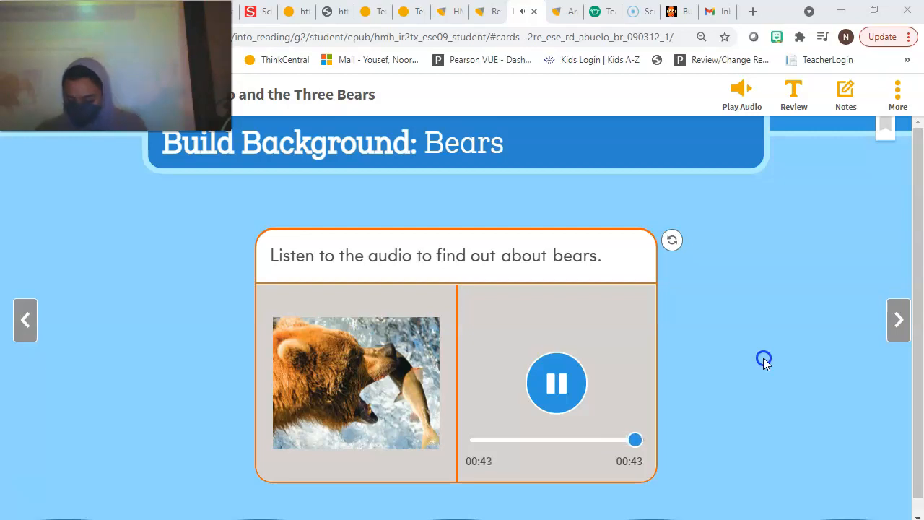
left_click(557, 384)
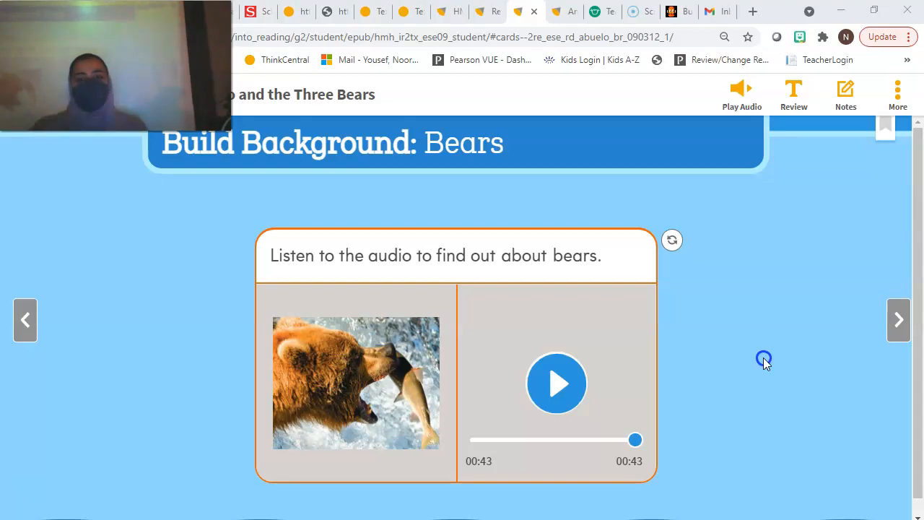
left_click(898, 321)
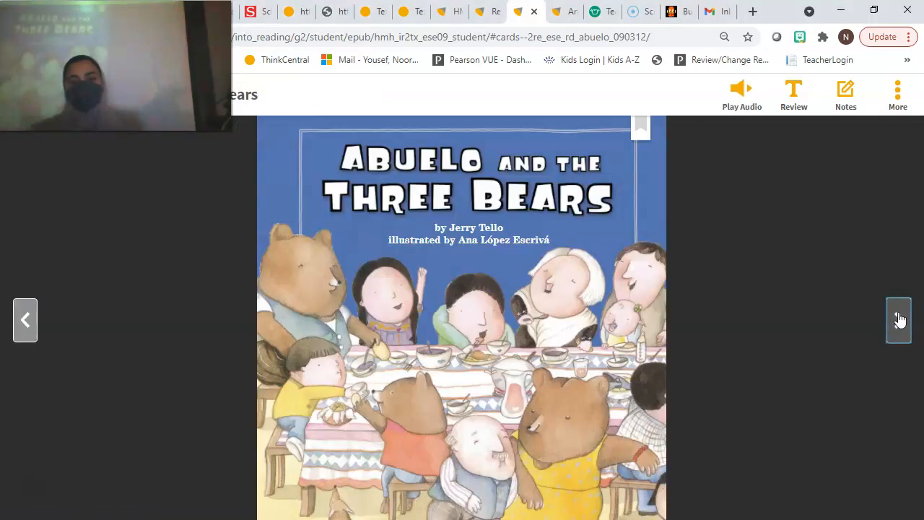
mouse_move(791, 270)
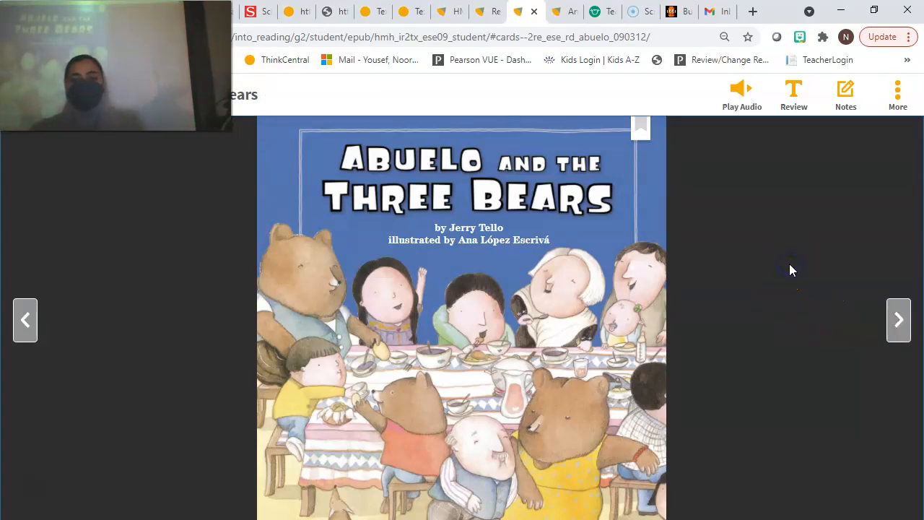
mouse_move(779, 299)
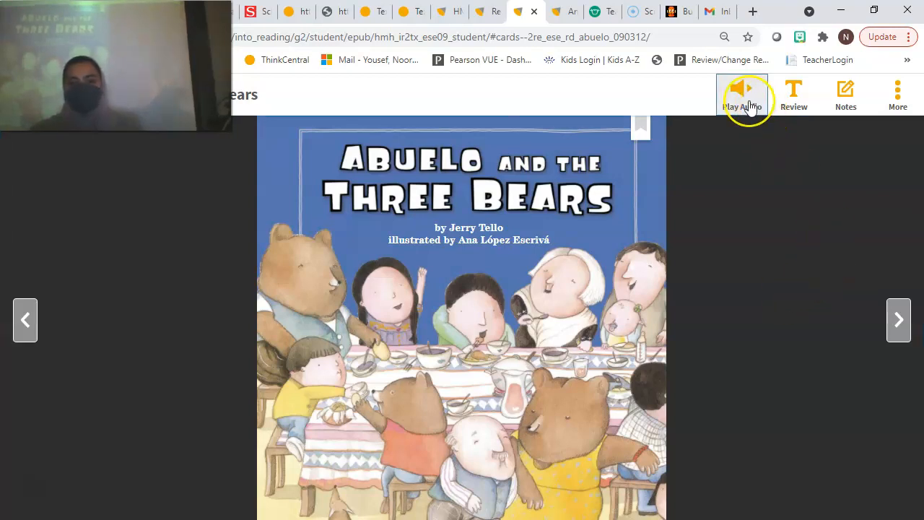
Play the cover narration, then turn to story pages 74 and 75
left_click(742, 94)
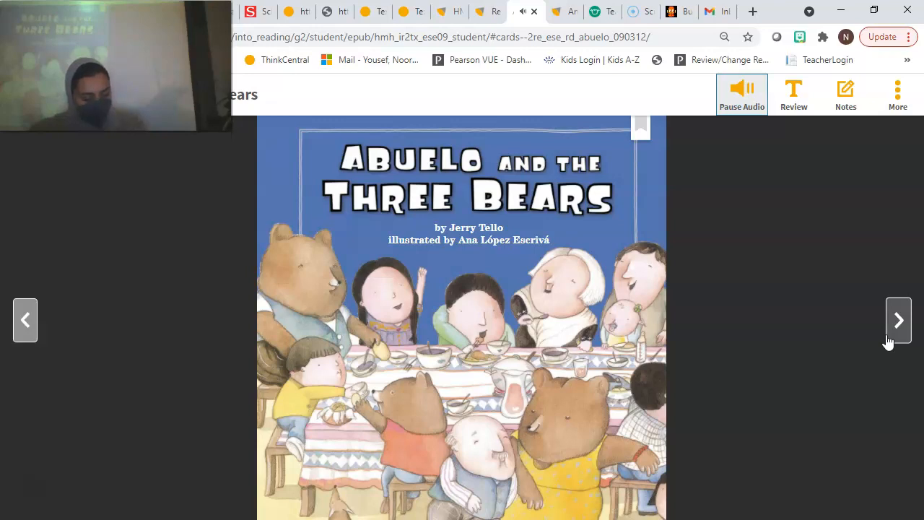
left_click(898, 320)
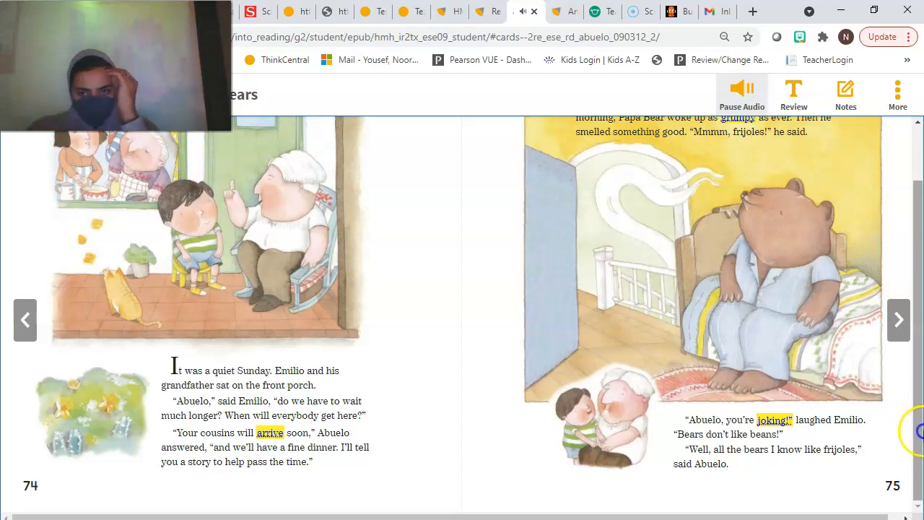
Play and restart the read-aloud narration for pages 74 and 75
left_click(742, 93)
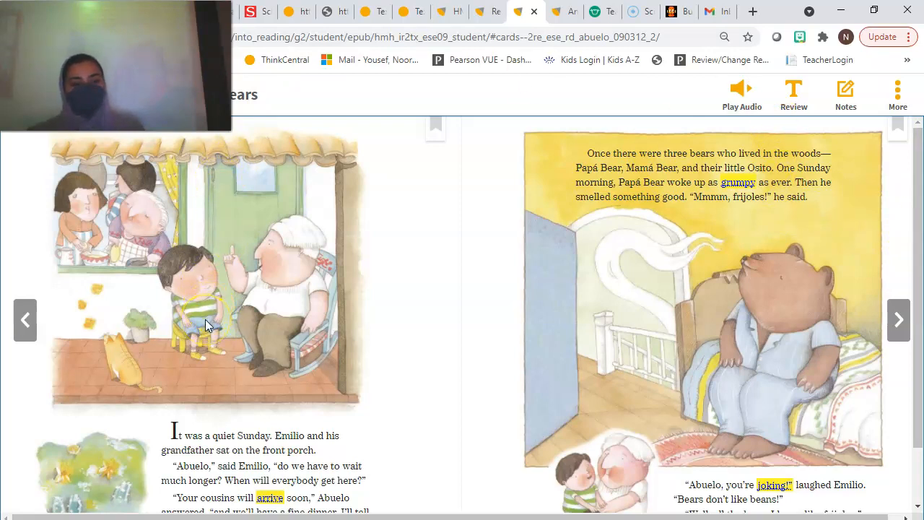
mouse_move(239, 280)
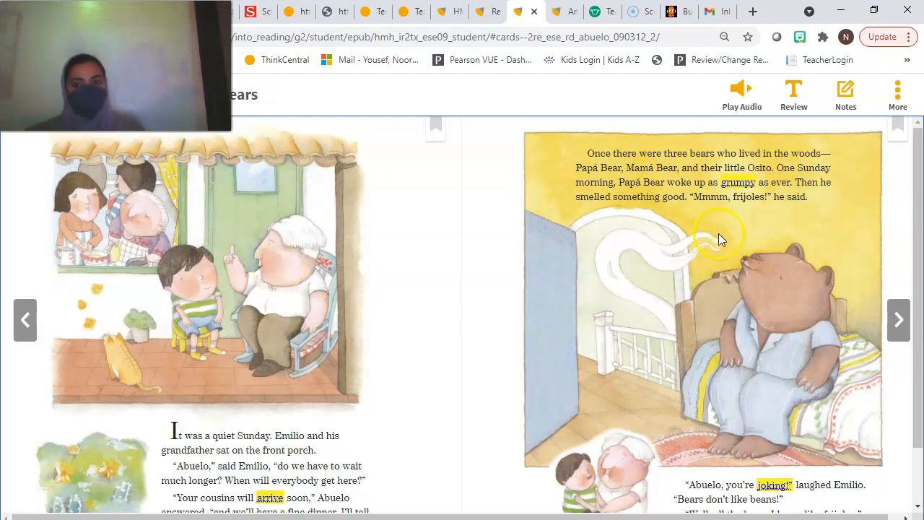
left_click(742, 90)
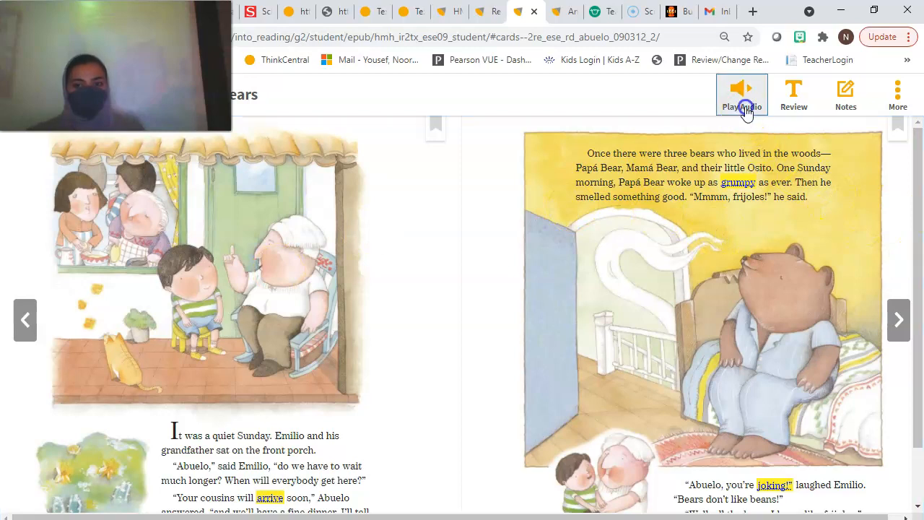
left_click(742, 94)
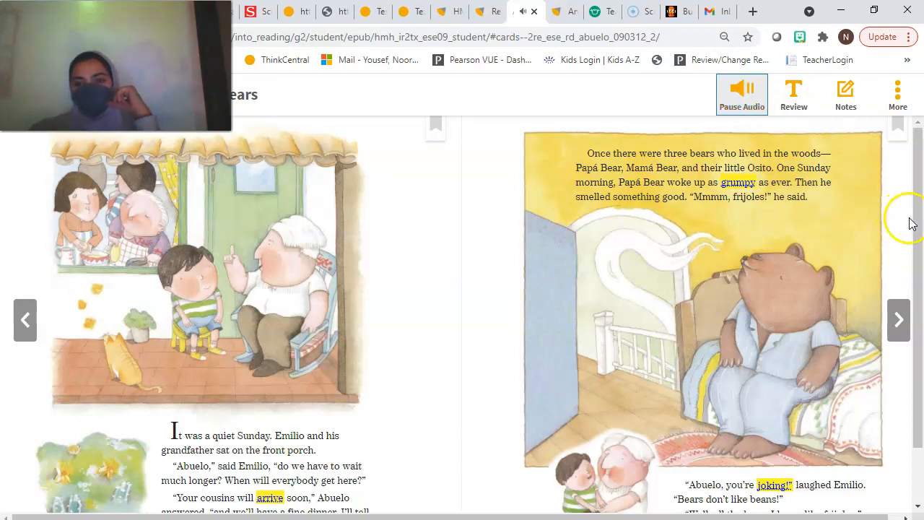
scroll("down", 3)
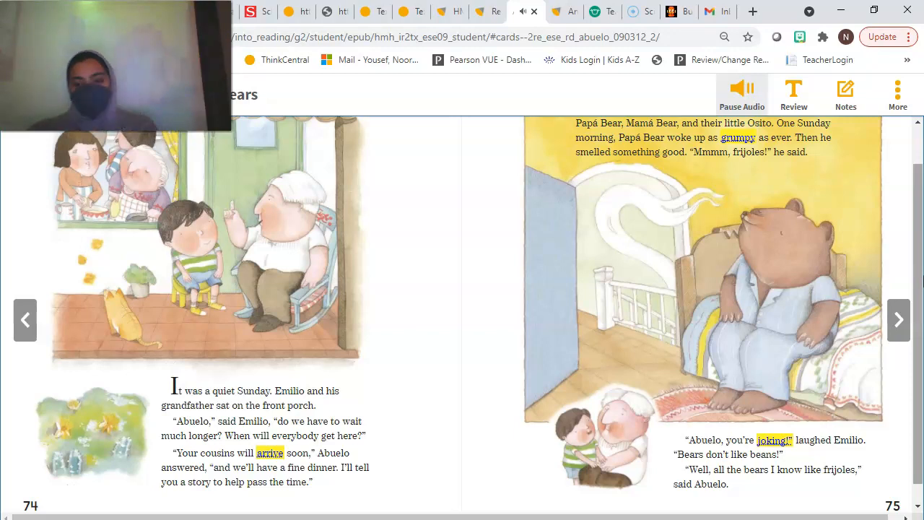
left_click(742, 94)
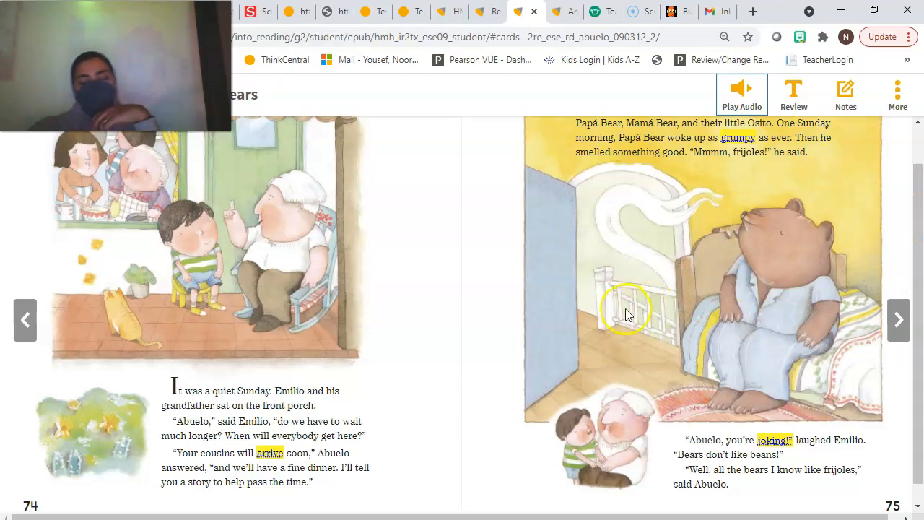
mouse_move(900, 321)
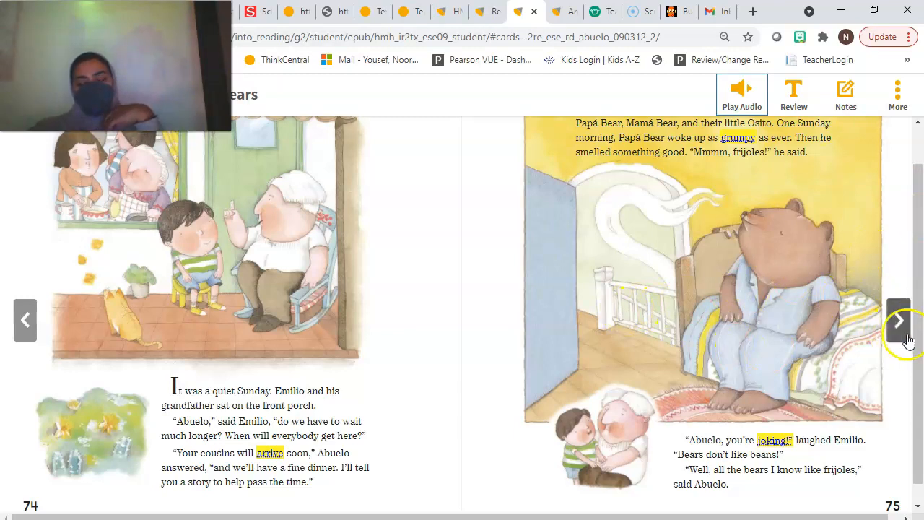
Turn to pages 76 and 77 and play their narration about Papá Bear waiting for the frijoles
left_click(898, 321)
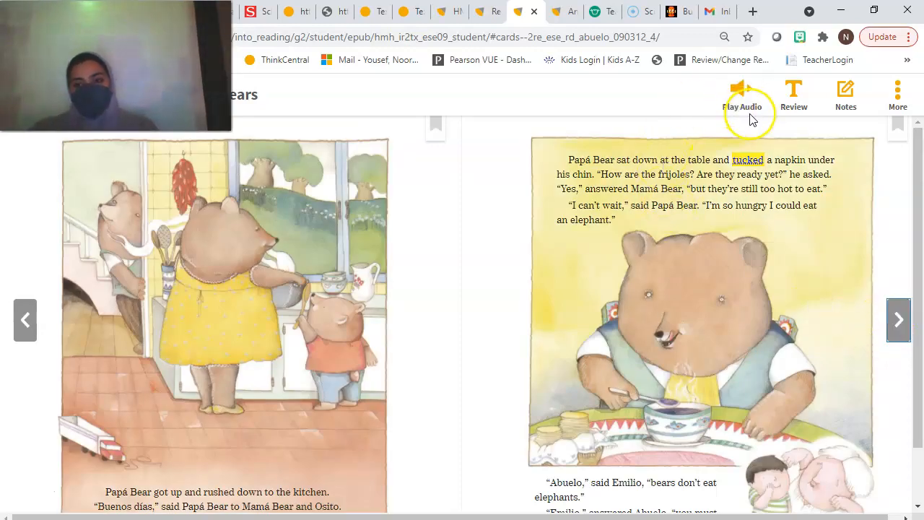
left_click(742, 89)
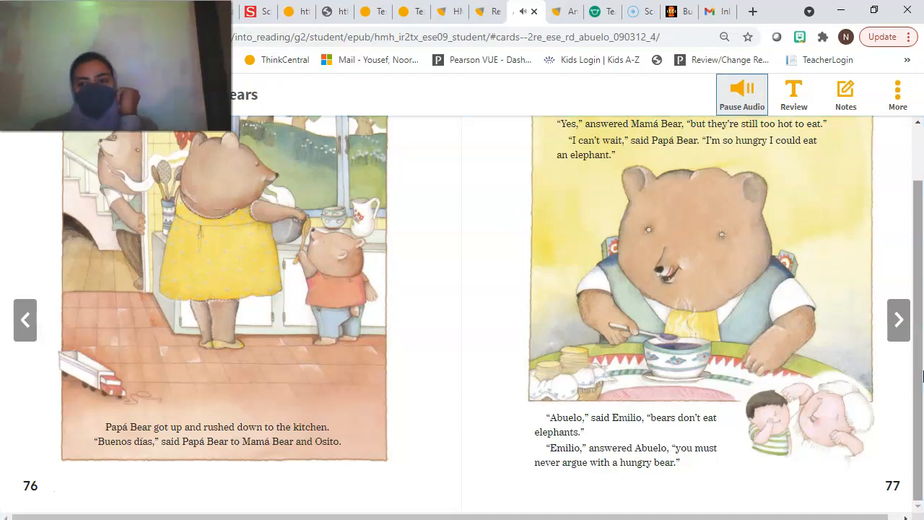
right_click(912, 292)
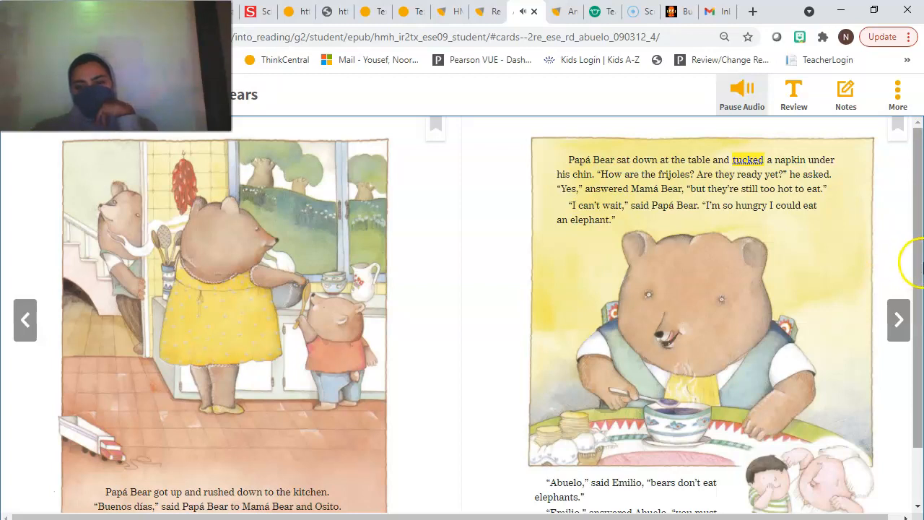
scroll("down", 3)
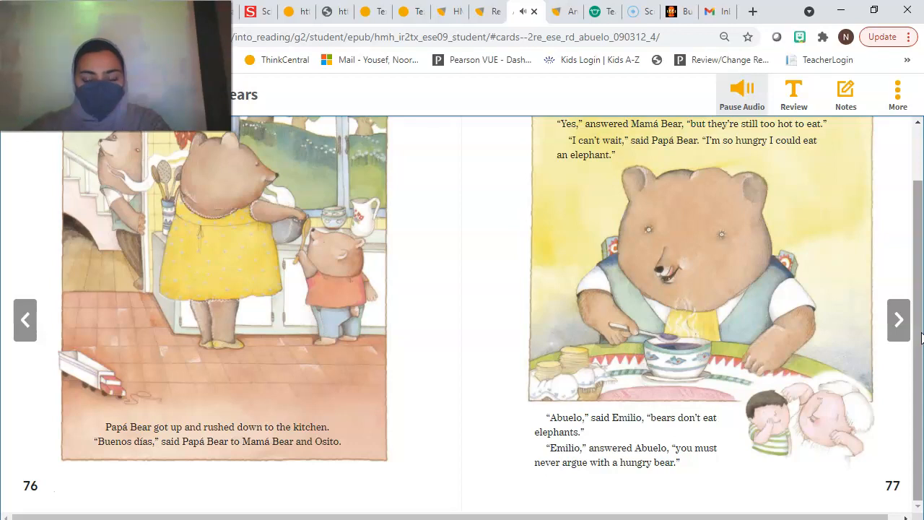
left_click(742, 94)
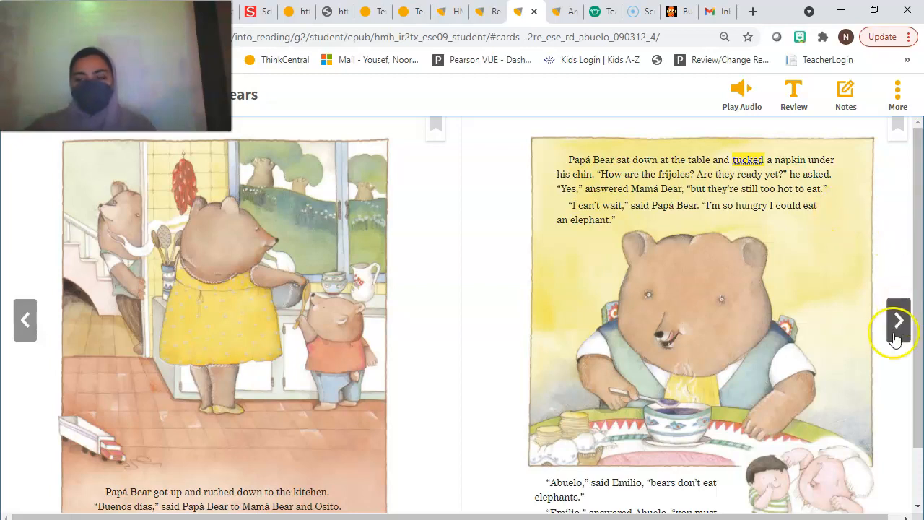
Turn to pages 78–79 and play their narration, pausing and resuming twice along the way
left_click(898, 321)
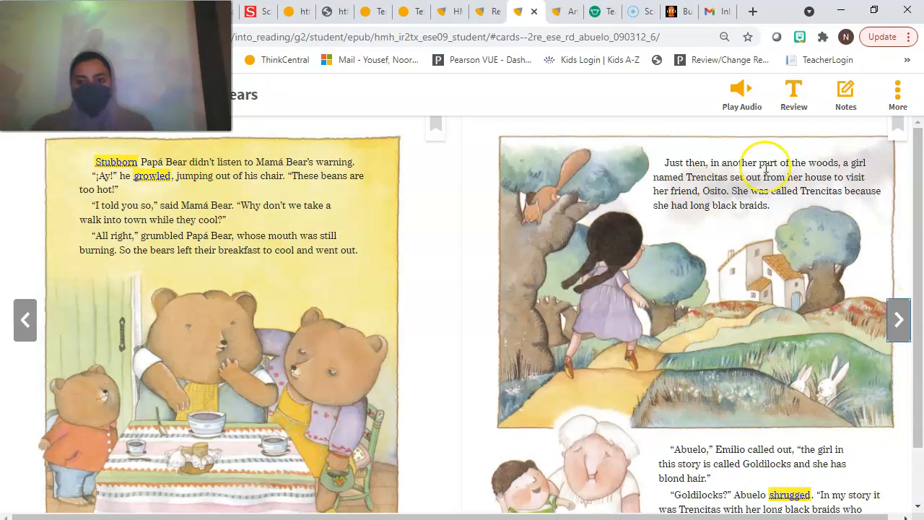
left_click(742, 89)
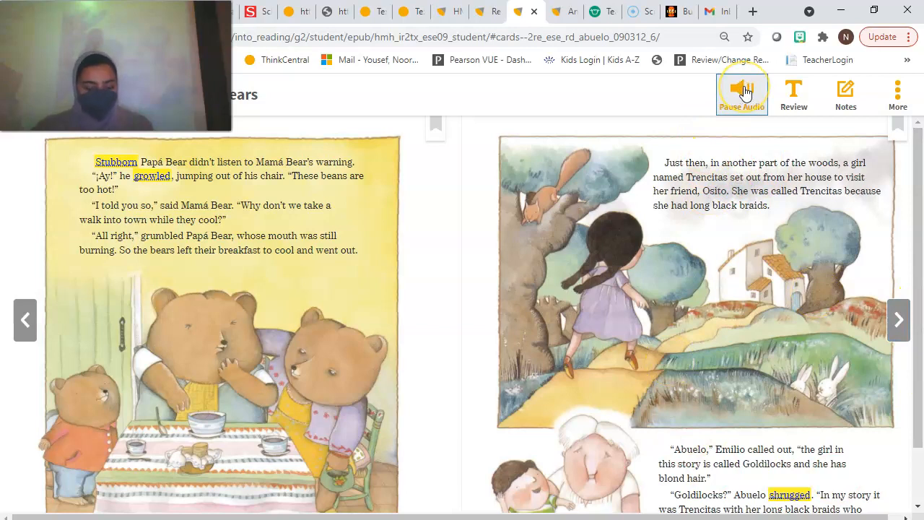
left_click(742, 90)
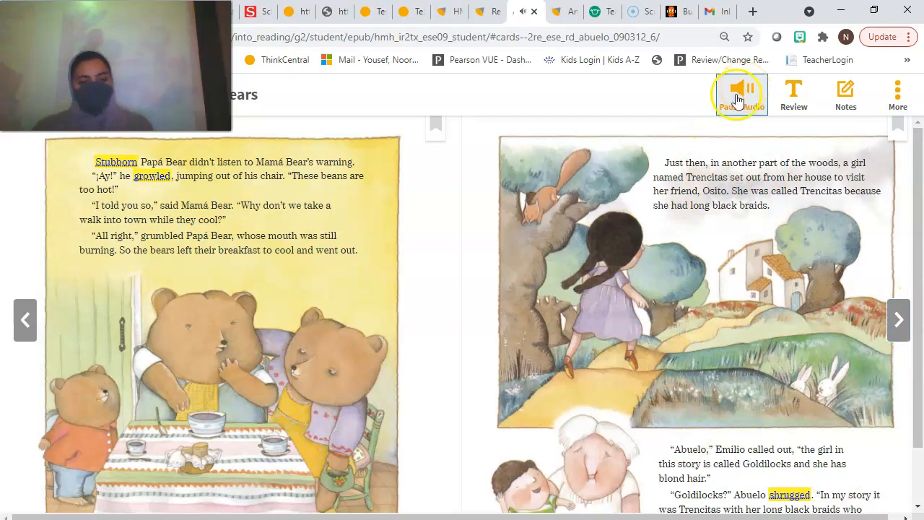
left_click(739, 89)
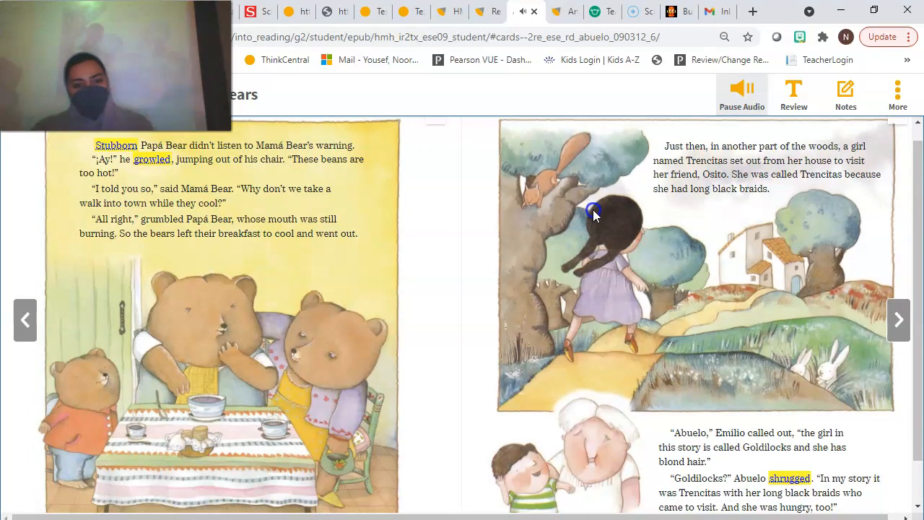
mouse_move(453, 303)
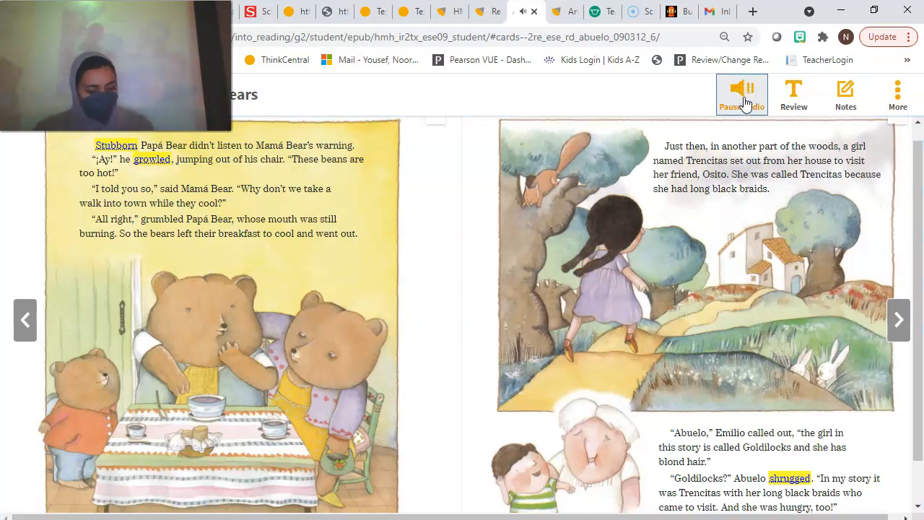
left_click(742, 89)
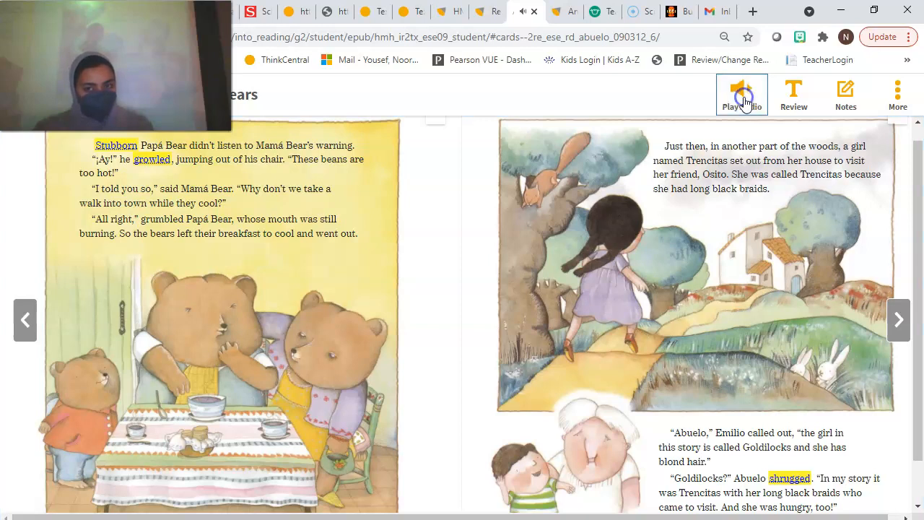
left_click(742, 88)
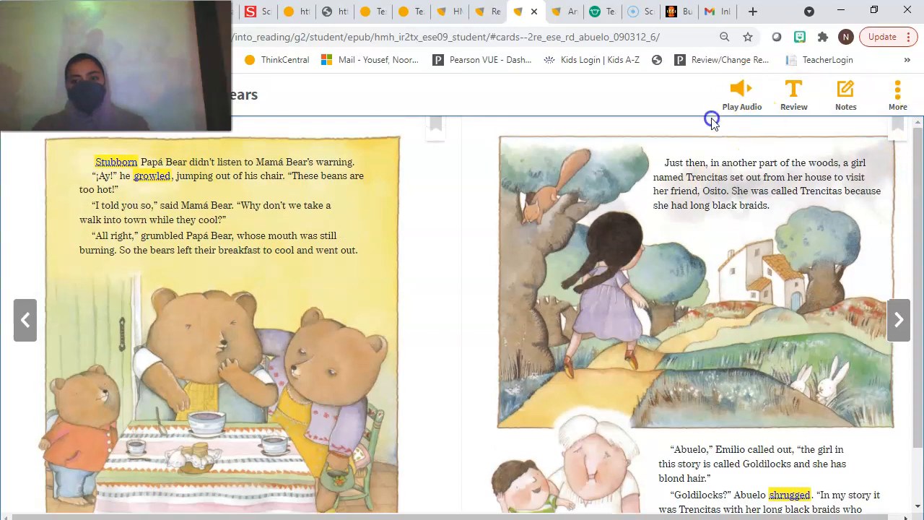
Resume the pages 78–79 narration down to Abuelo's reply about Trencitas's long black braids
left_click(742, 90)
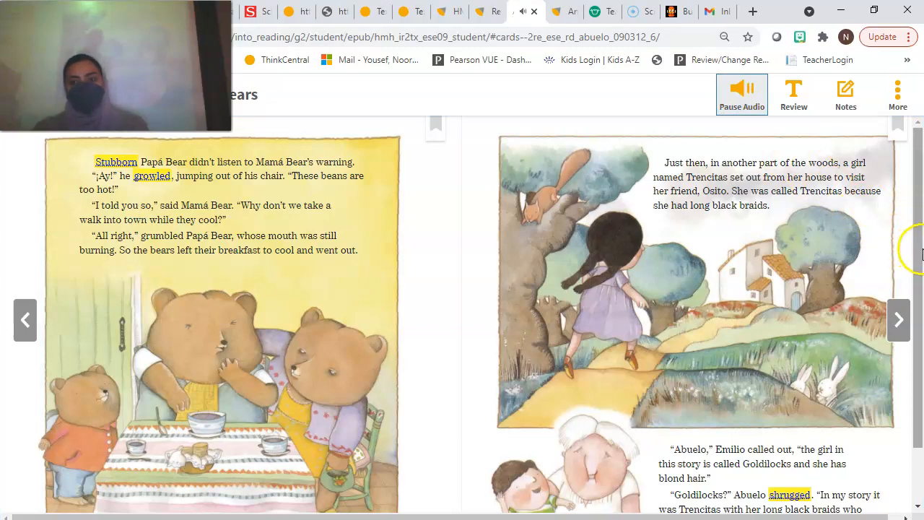
scroll("down", 3)
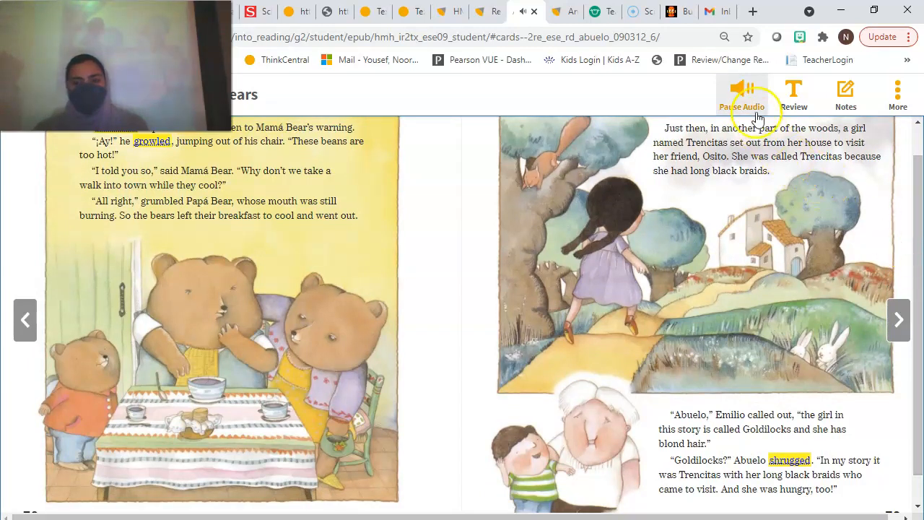
left_click(742, 92)
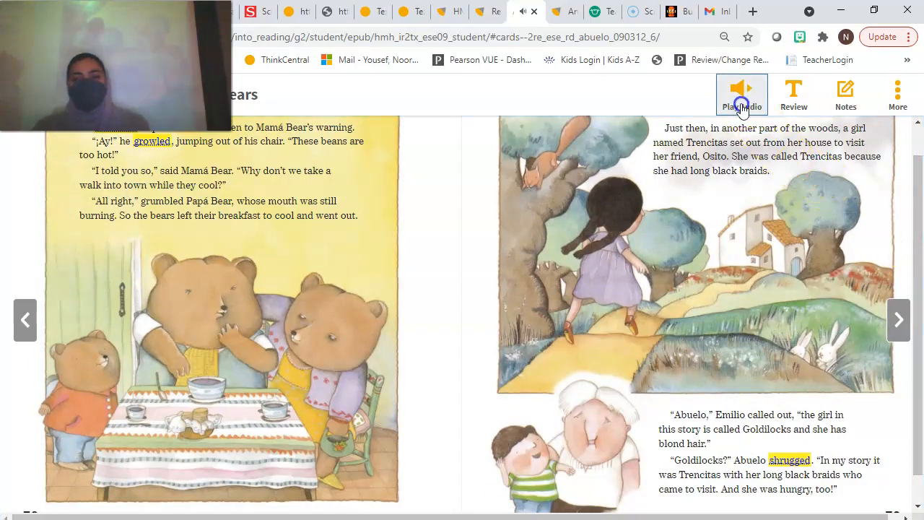
left_click(742, 89)
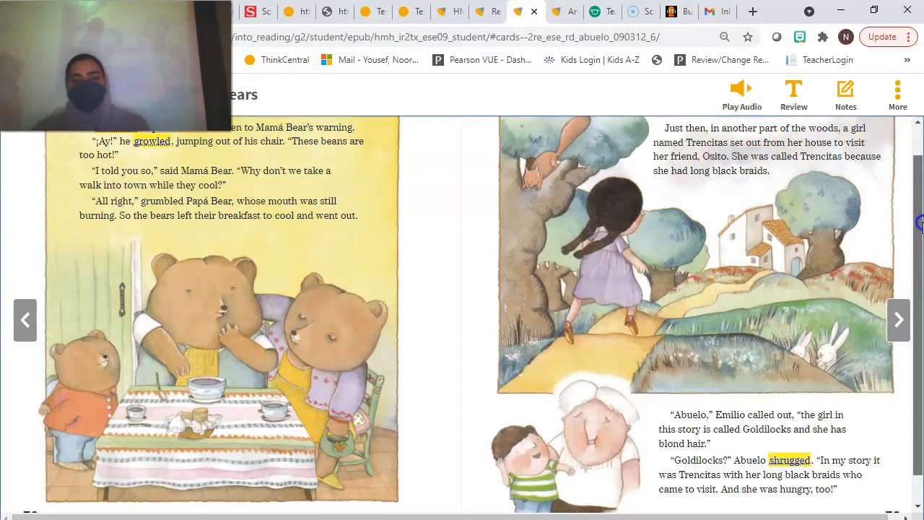
scroll("down", 3)
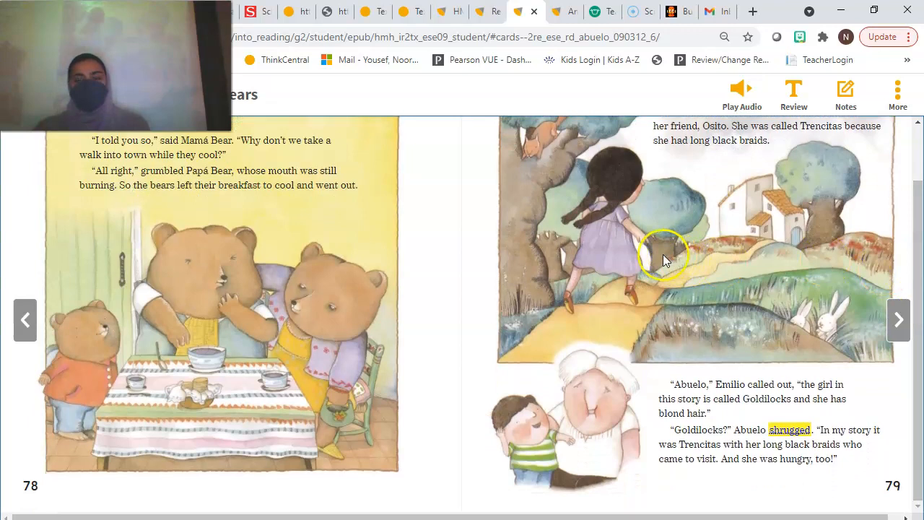
mouse_move(578, 237)
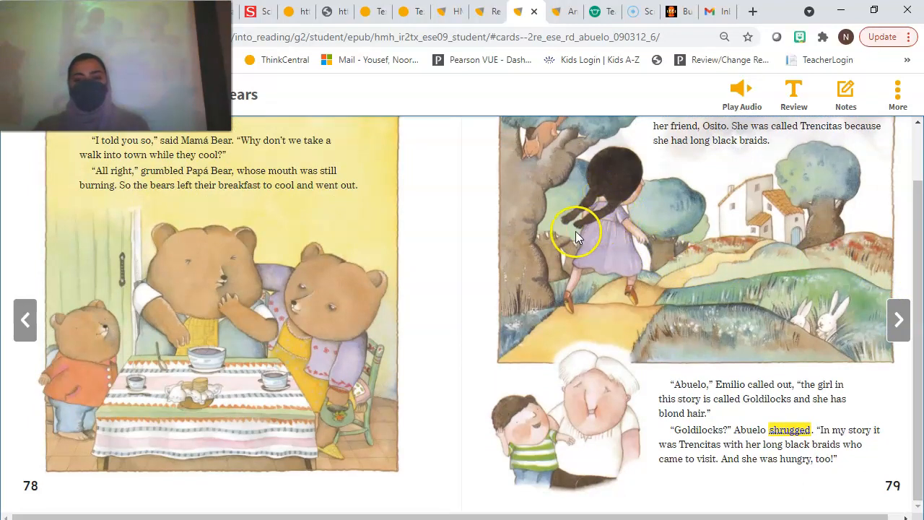
mouse_move(577, 173)
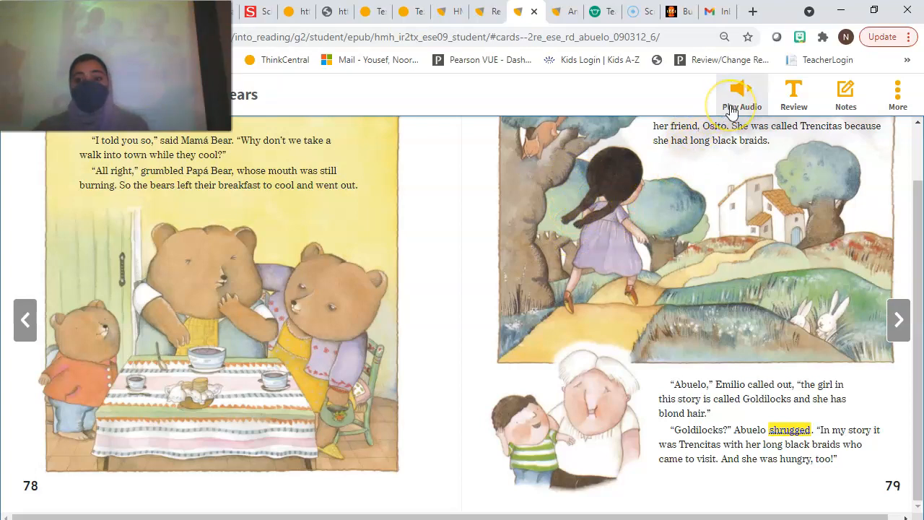
left_click(742, 94)
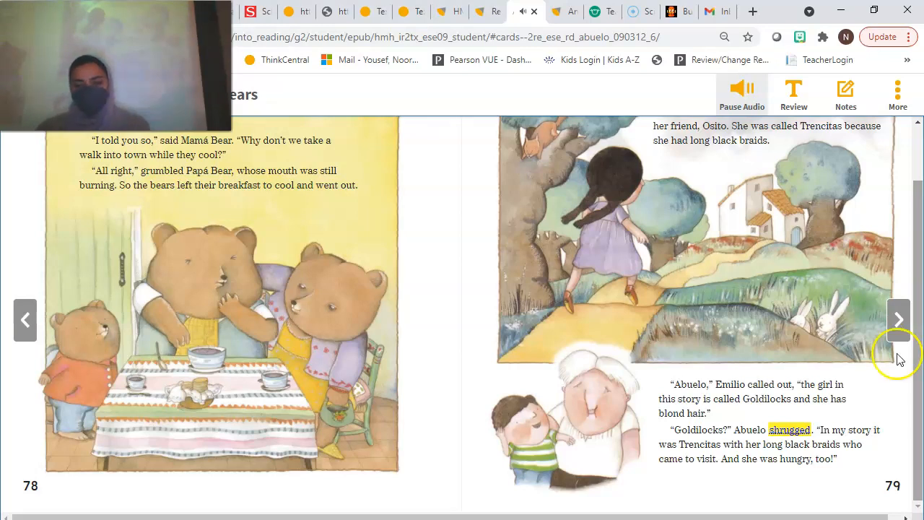
Stop the audio, turn to pages 80–81 and start their narration, pausing once
left_click(742, 90)
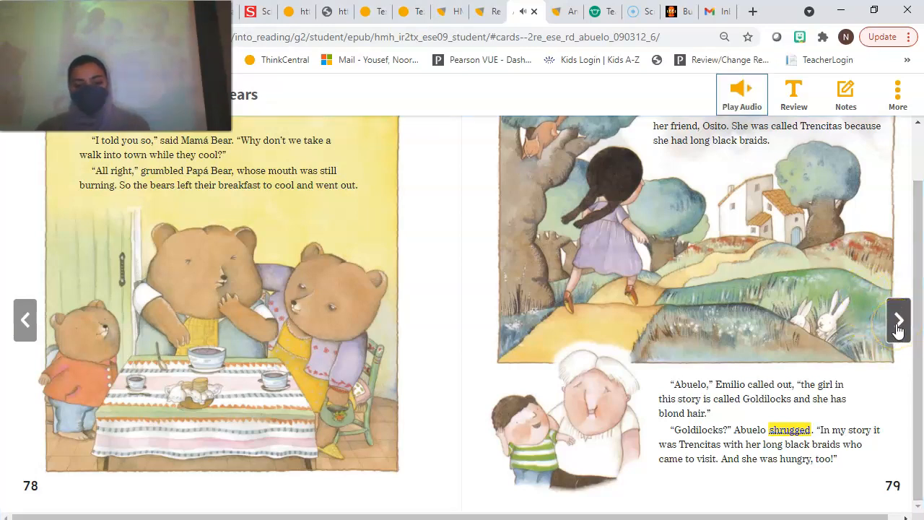
left_click(898, 321)
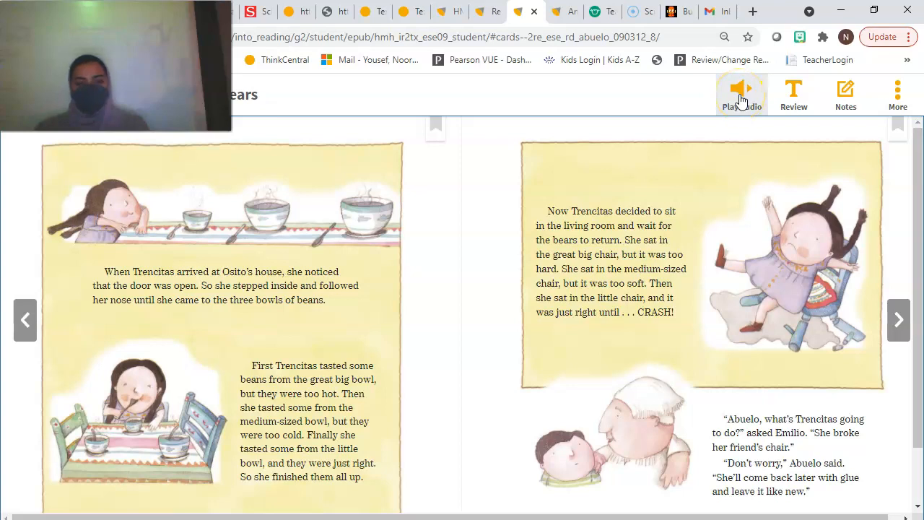
left_click(742, 94)
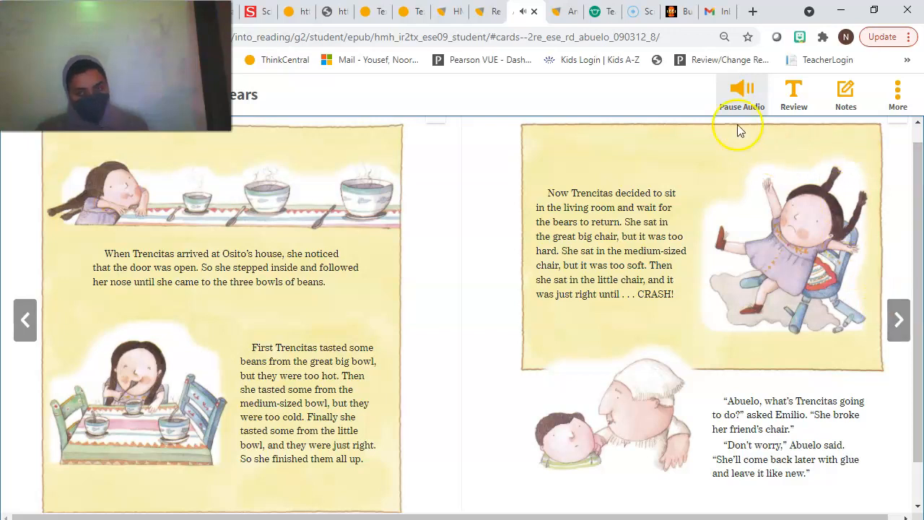
left_click(739, 90)
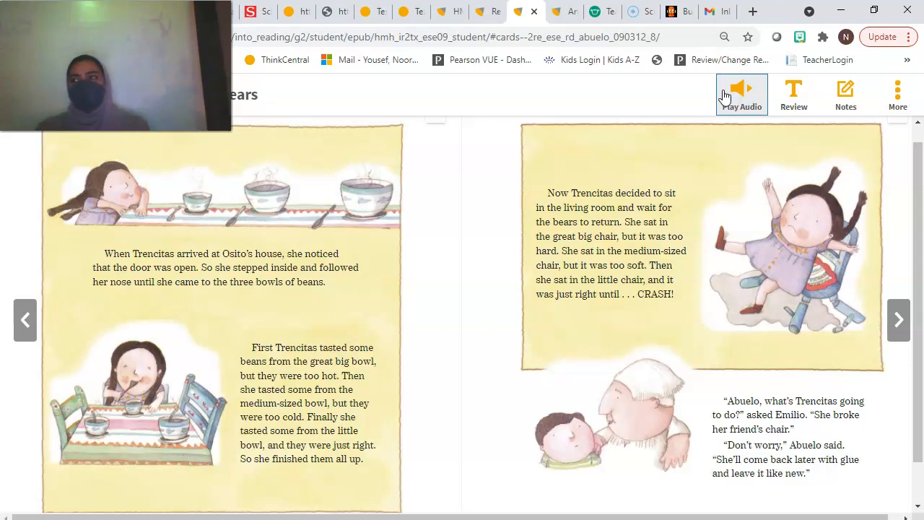
left_click(740, 95)
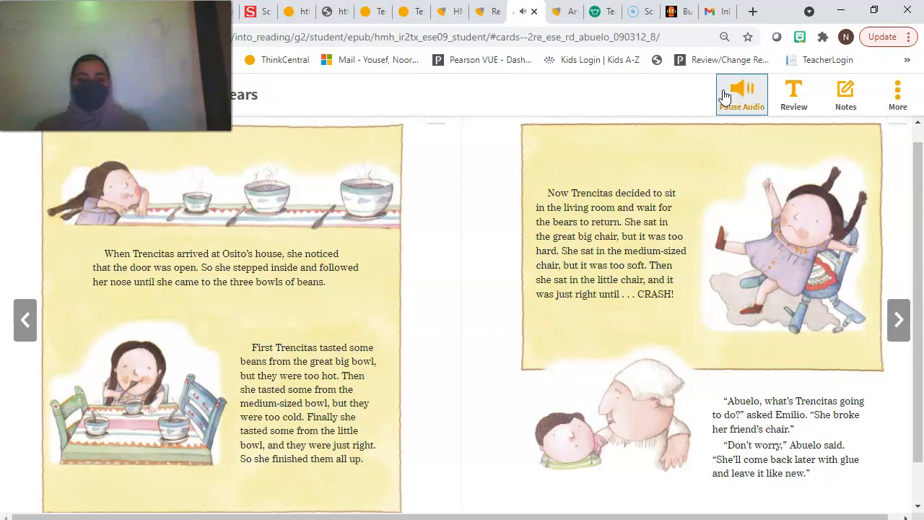
Continue the pages 80–81 narration where Trencitas eats the beans and breaks the chair
left_click(743, 88)
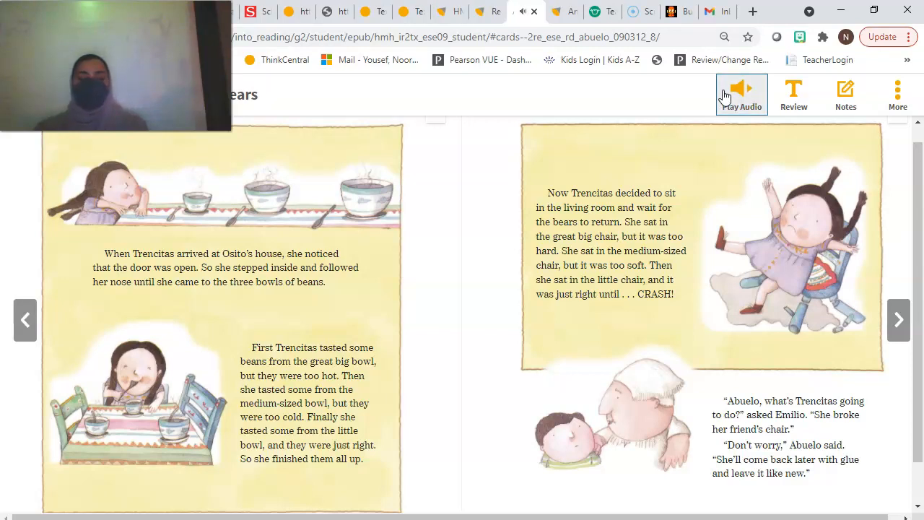
left_click(740, 88)
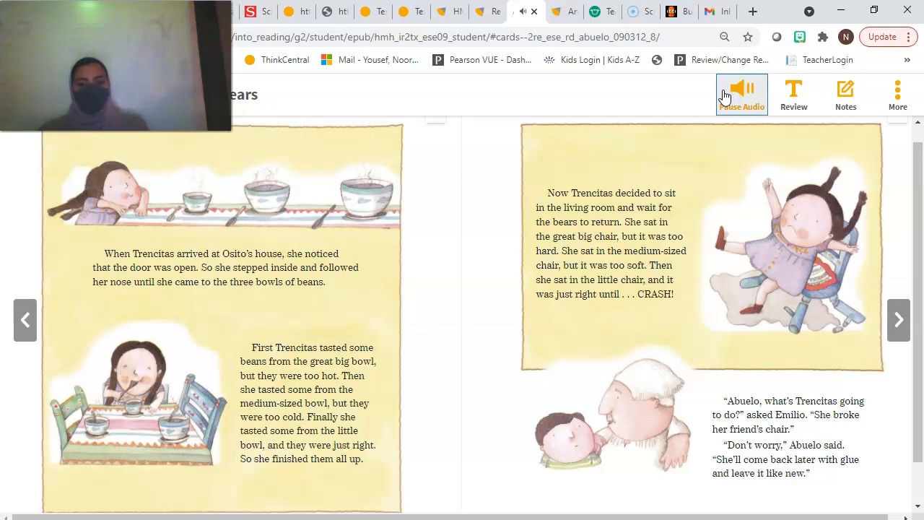
left_click(742, 90)
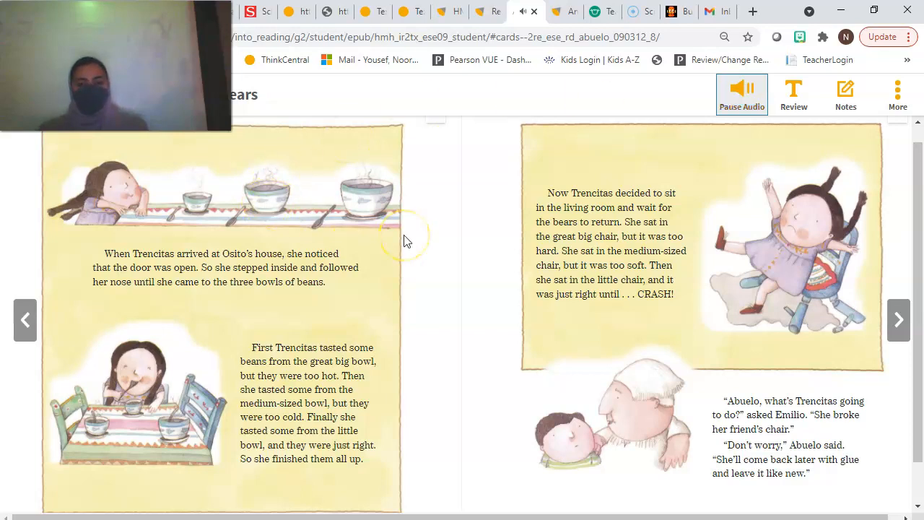
mouse_move(503, 321)
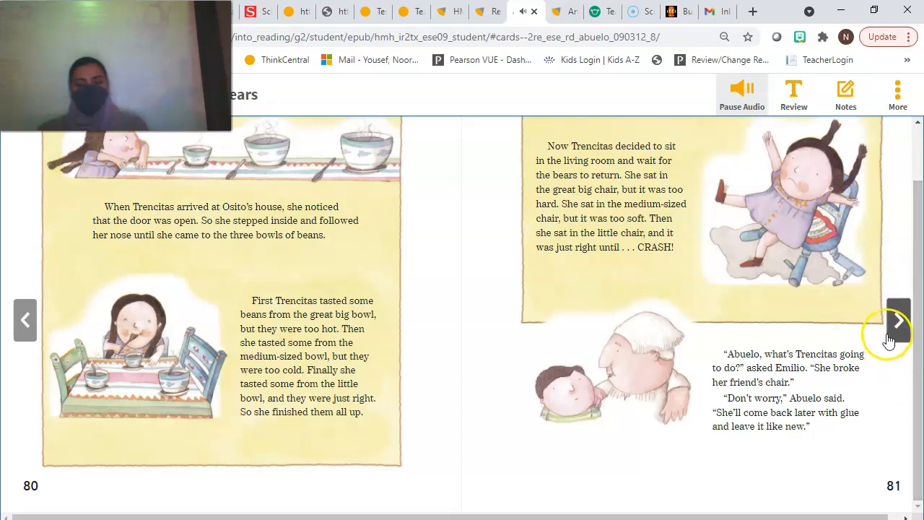
Turn to pages 82–83 and narrate Trencitas falling asleep, then pause
left_click(898, 319)
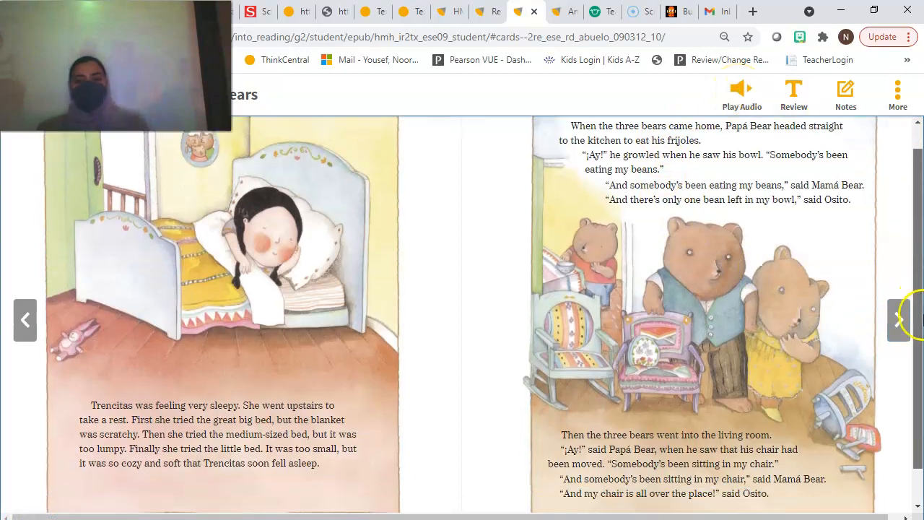
left_click(742, 88)
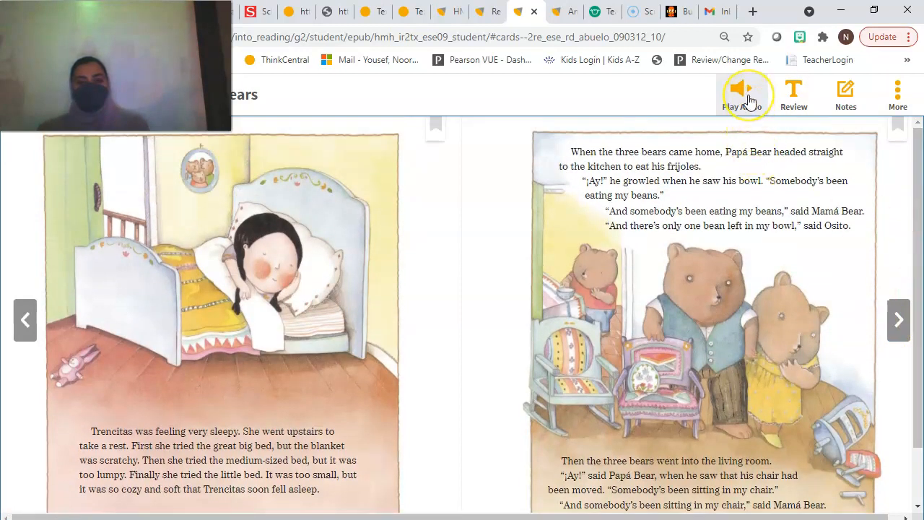
left_click(742, 94)
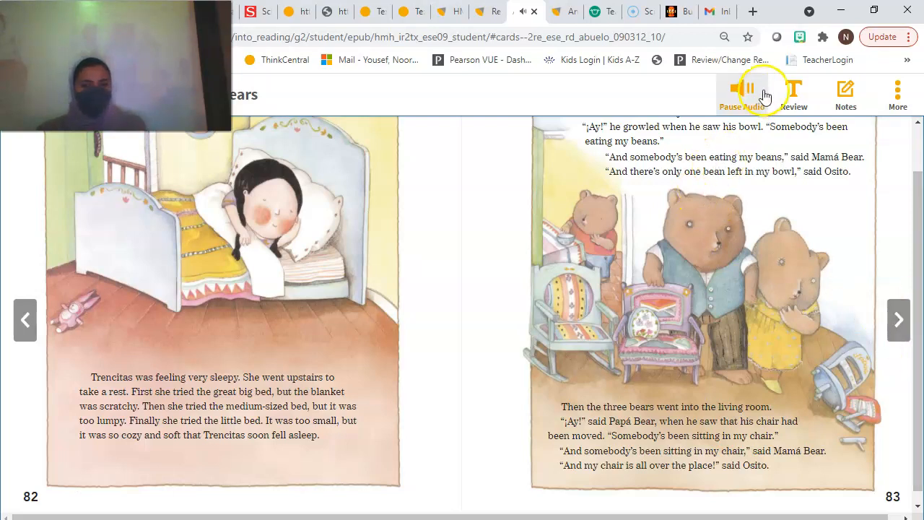
left_click(744, 88)
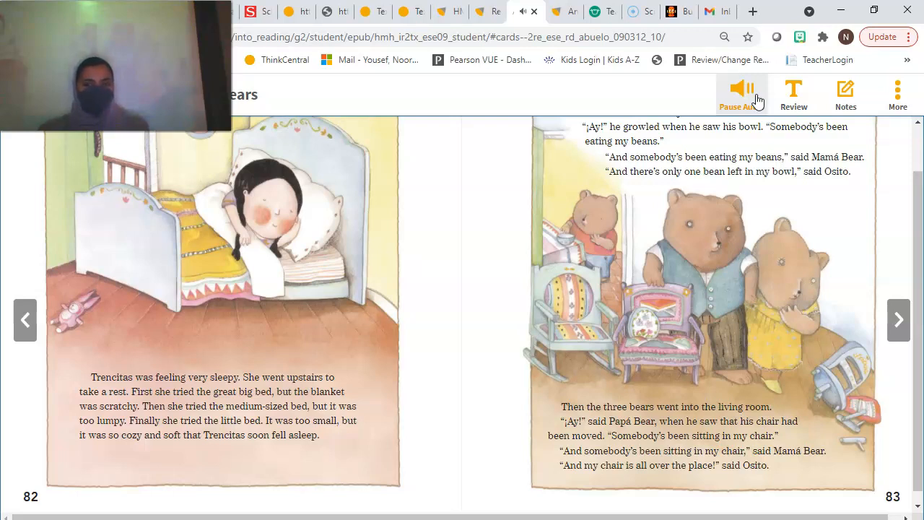
left_click(742, 90)
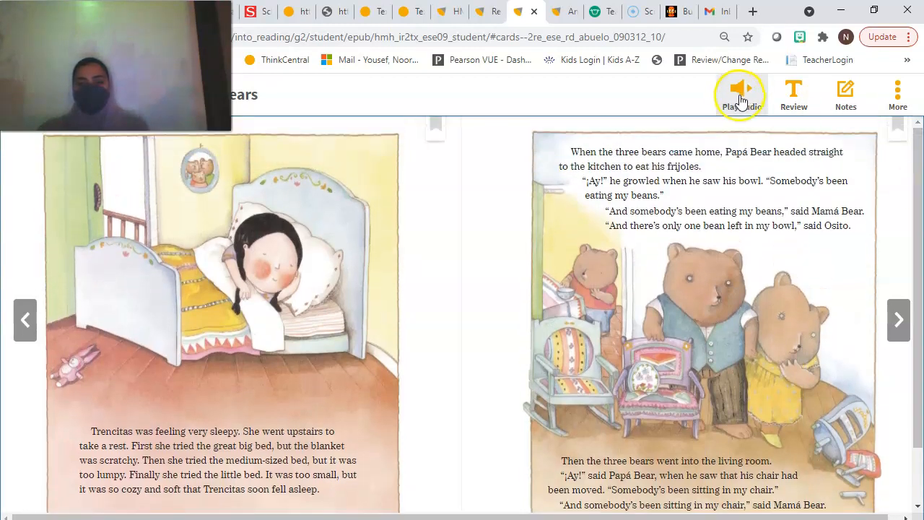
Resume the pages 82–83 narration through the bears coming home, then stop it
left_click(742, 94)
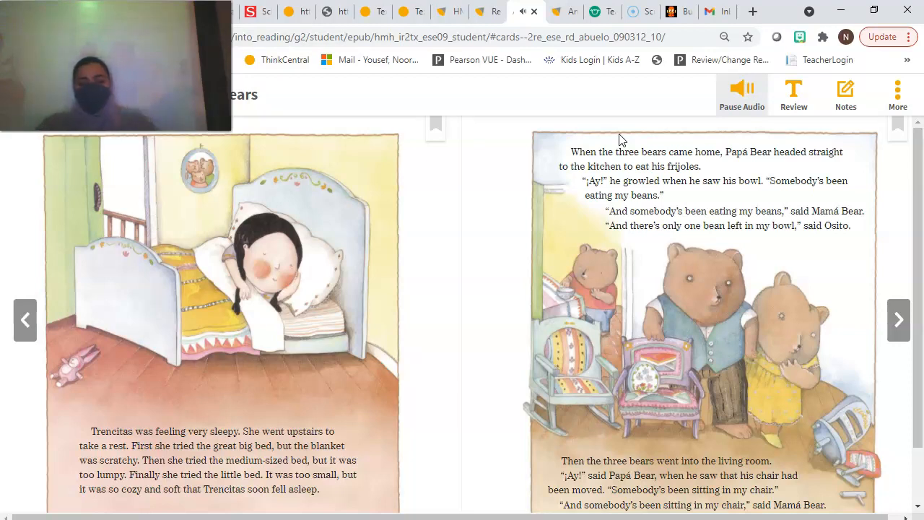
scroll("down", 3)
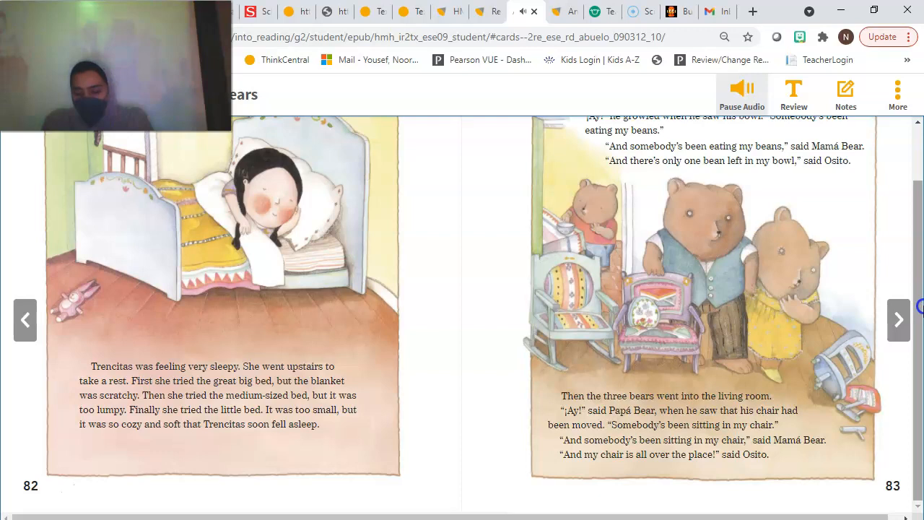
left_click(742, 95)
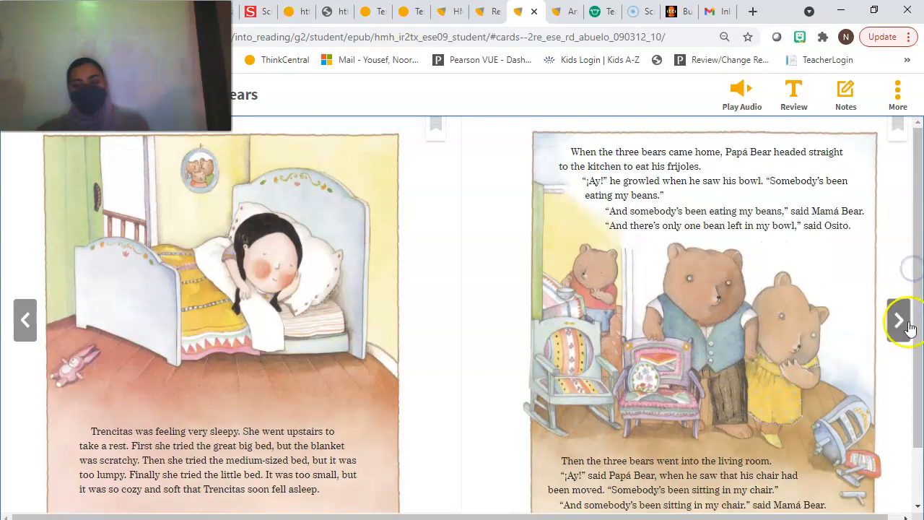
left_click(897, 321)
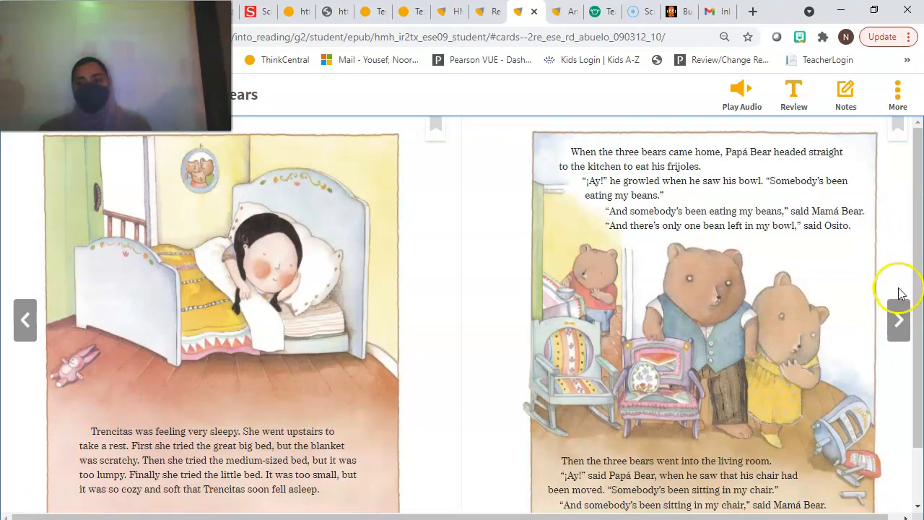
Turn to pages 84–85 and start narrating the bears finding Trencitas in Osito's bed
left_click(898, 319)
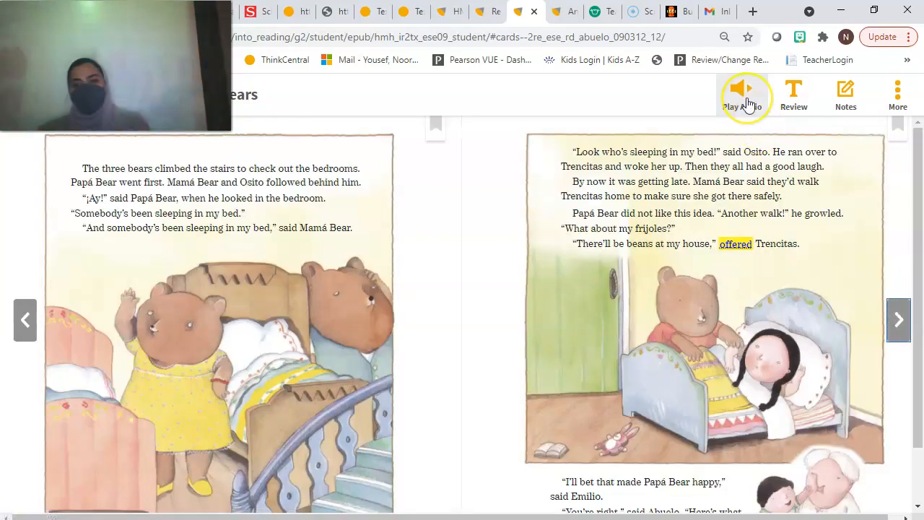
scroll("down", 3)
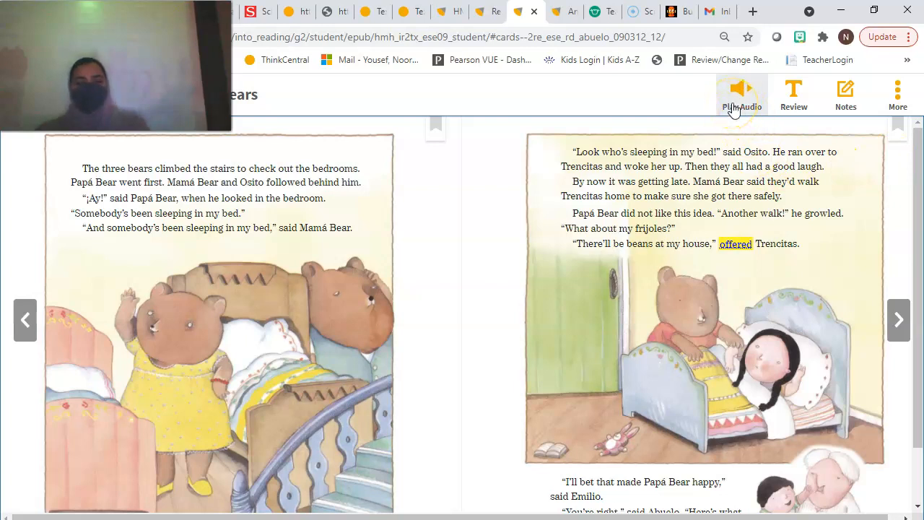
left_click(742, 94)
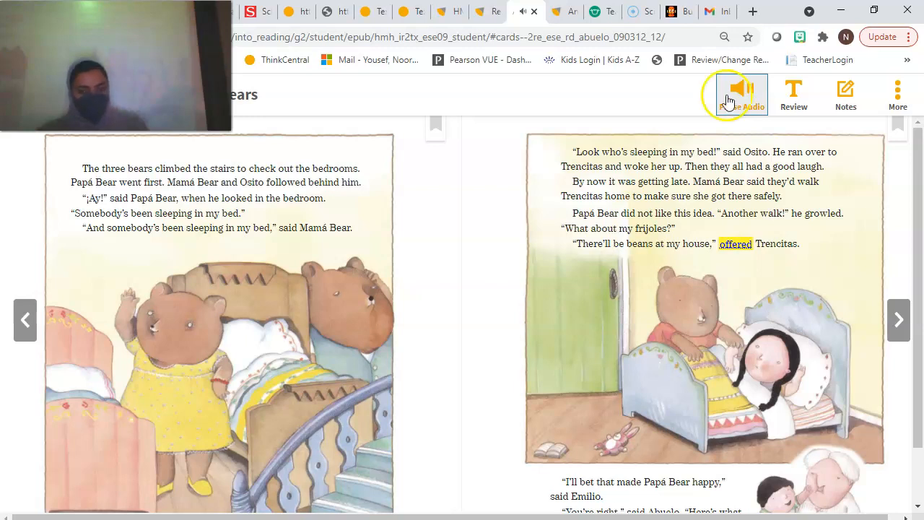
left_click(740, 89)
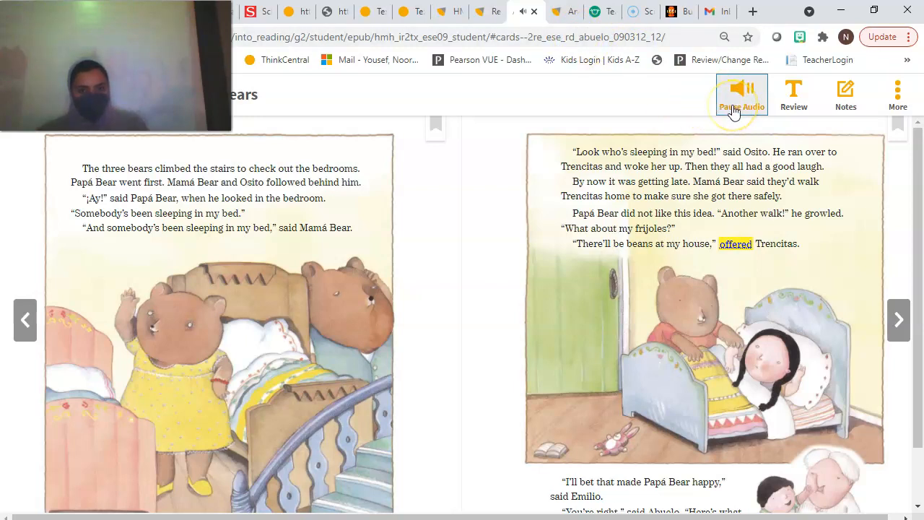
left_click(742, 94)
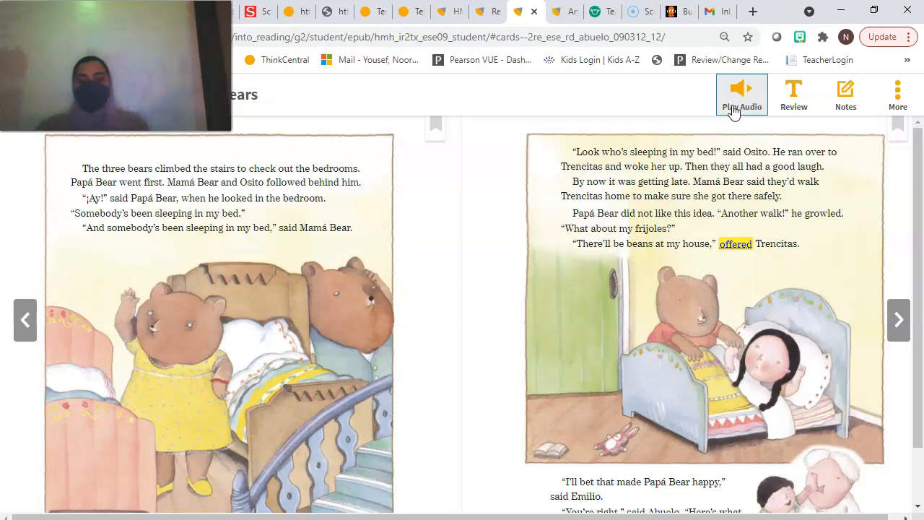
Restart the pages 84–85 narration to the end, then turn to the family dinner spread
left_click(742, 96)
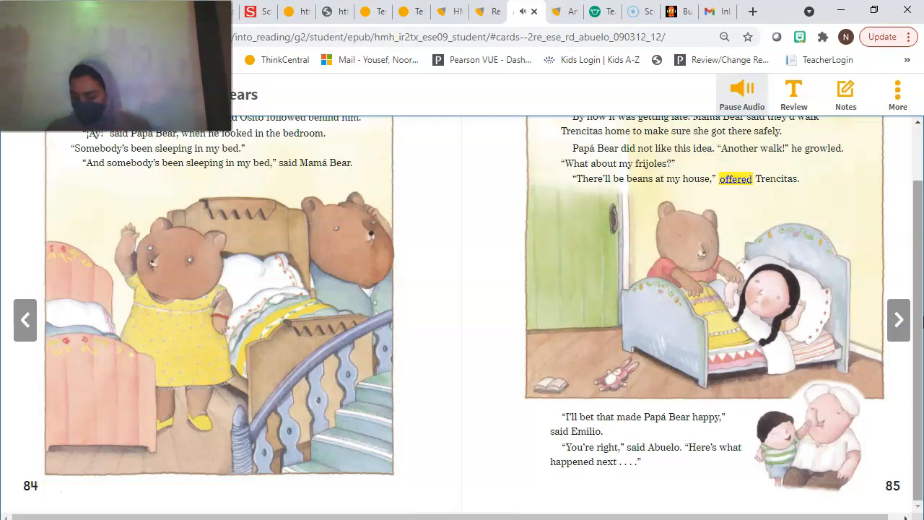
left_click(742, 94)
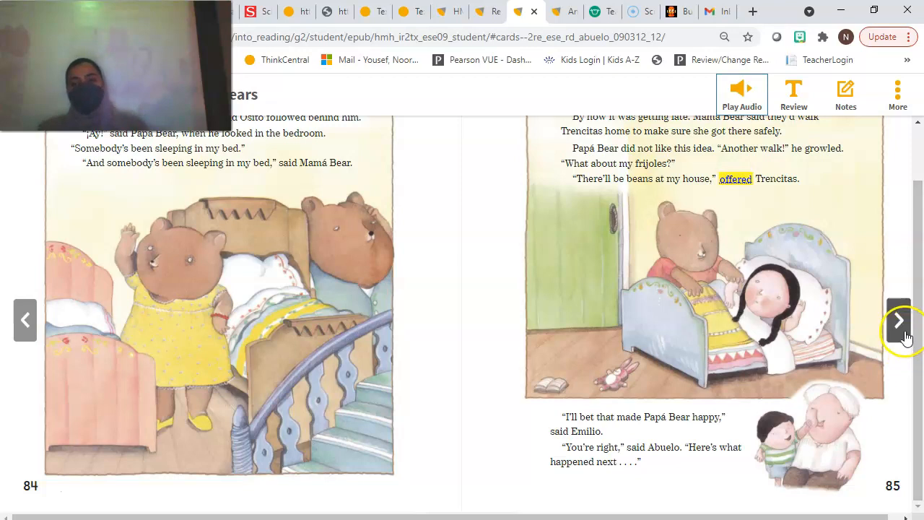
left_click(898, 320)
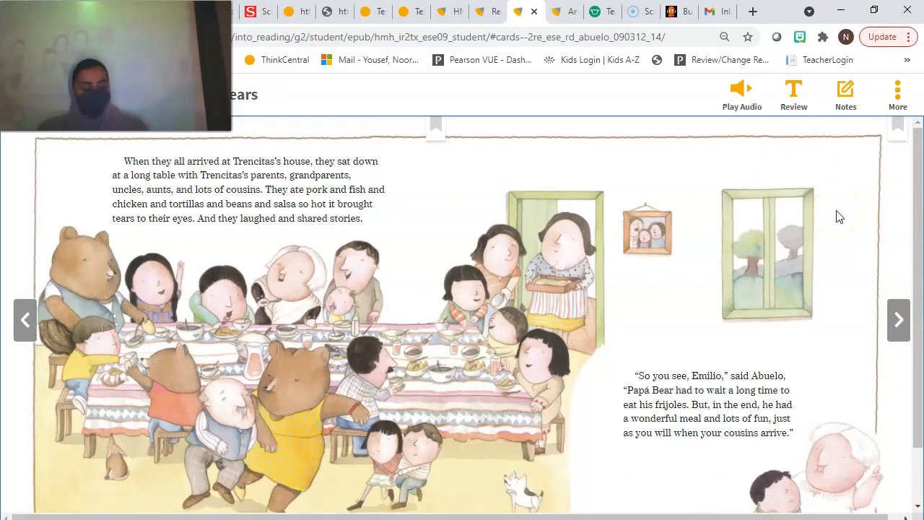
Start the narration for pages 86–87, the family dinner, and pause partway
left_click(742, 93)
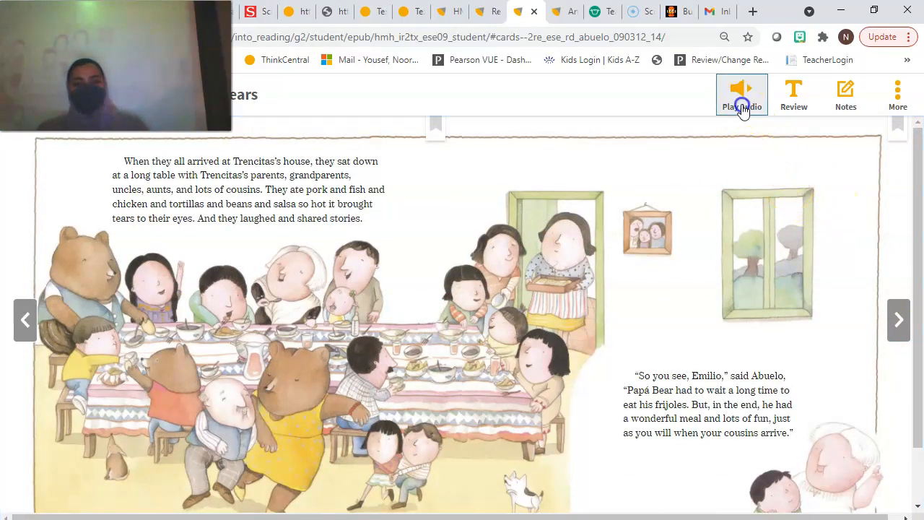
left_click(742, 94)
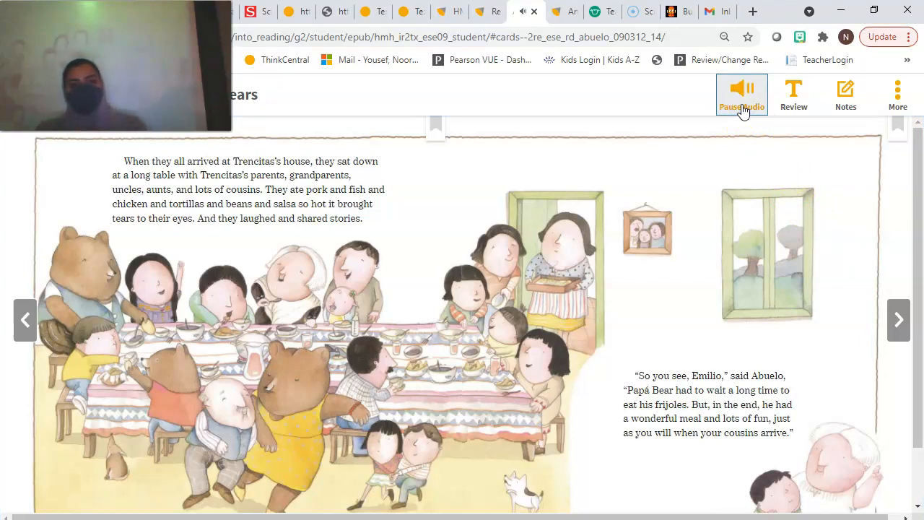
left_click(742, 93)
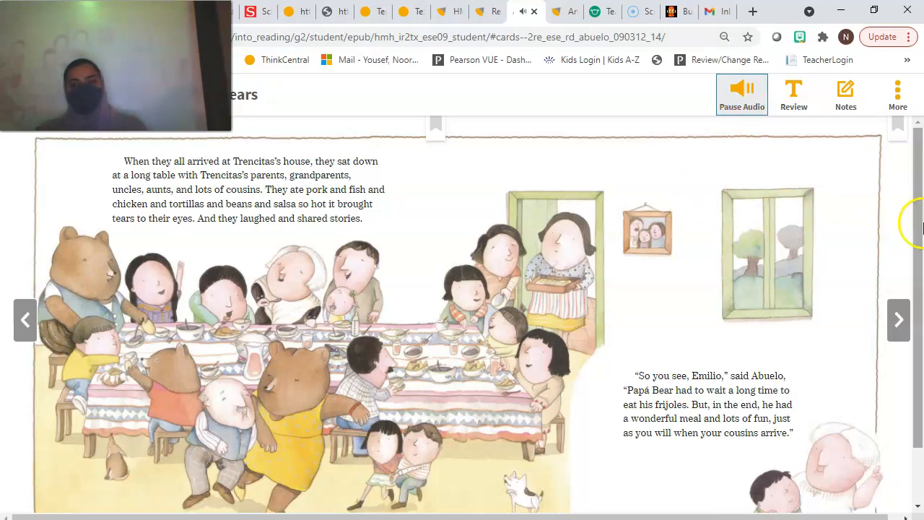
scroll("down", 3)
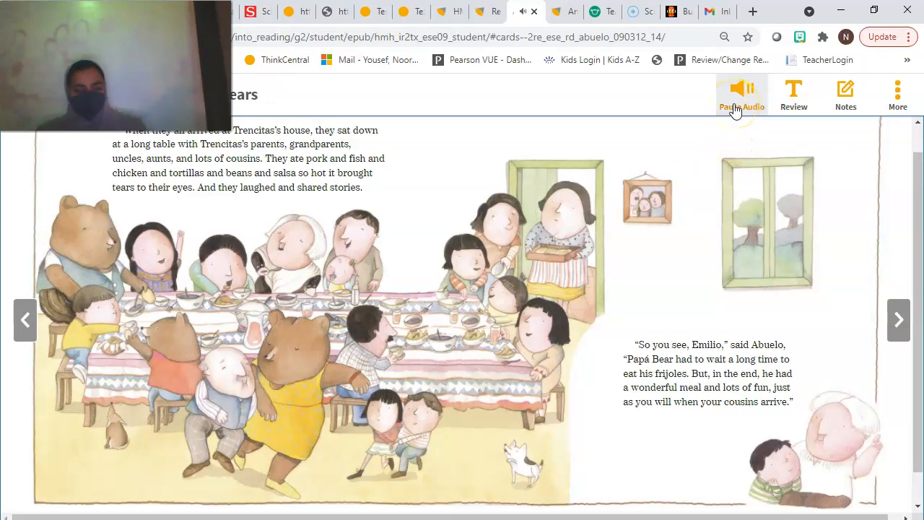
left_click(742, 94)
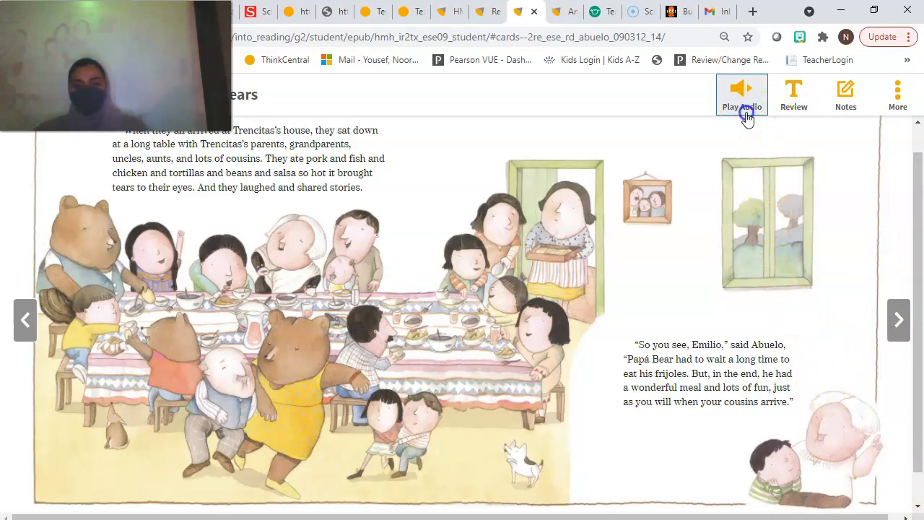
Resume and pause the pages 86–87 narration, then turn to the story's next page
left_click(742, 94)
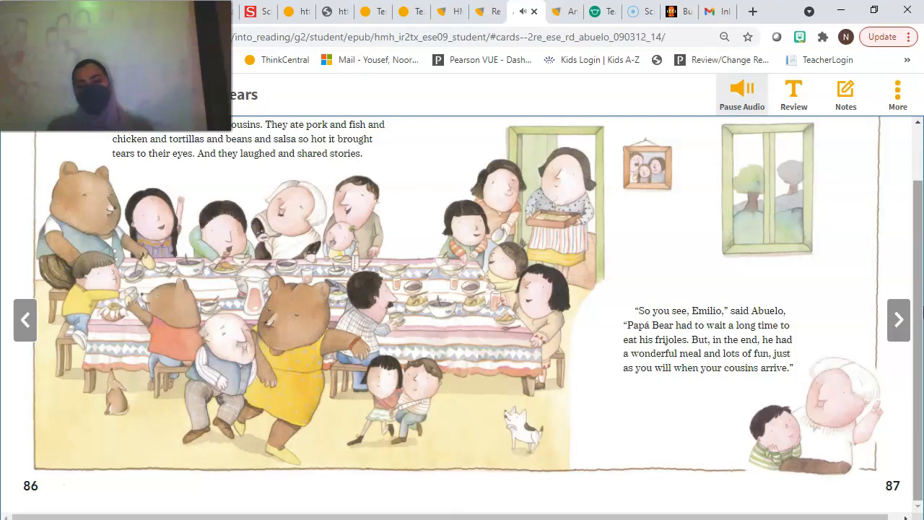
left_click(742, 94)
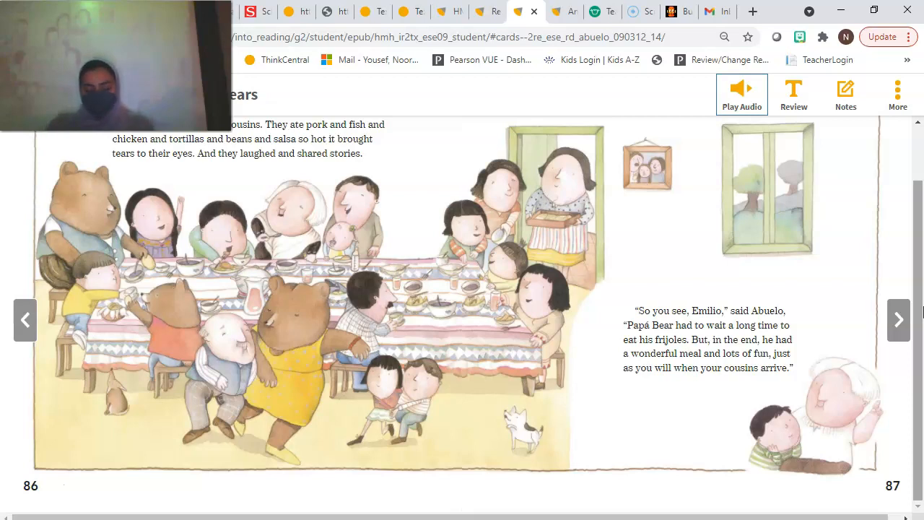
left_click(898, 321)
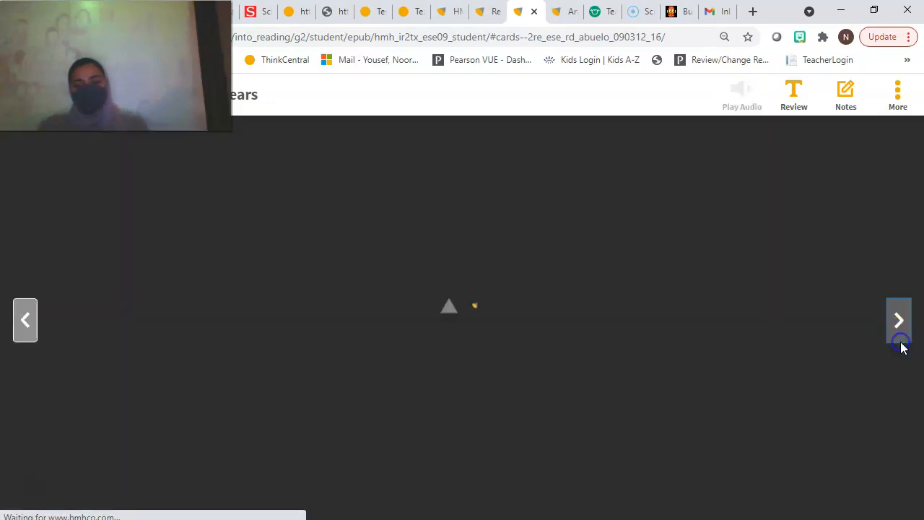
Play part of the narration for page 88 with Emilio's question and the glossary, then pause
left_click(898, 320)
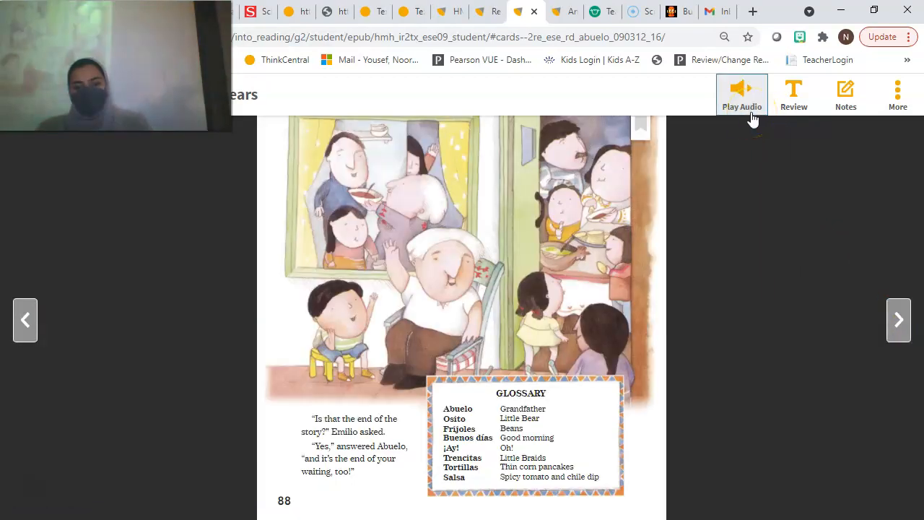
left_click(742, 93)
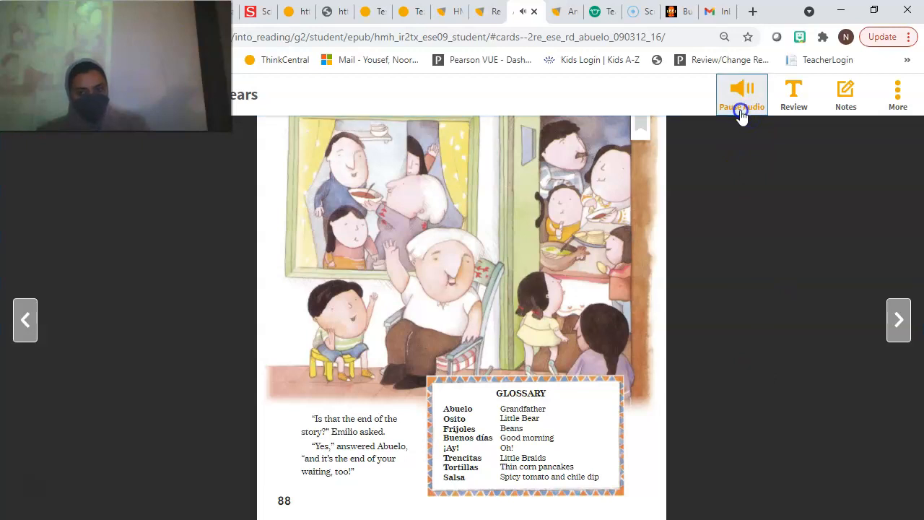
left_click(742, 94)
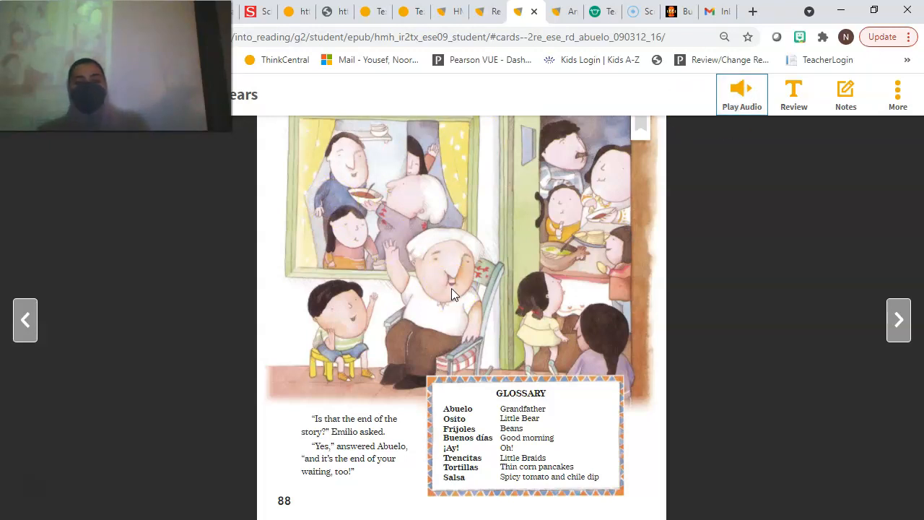
mouse_move(416, 329)
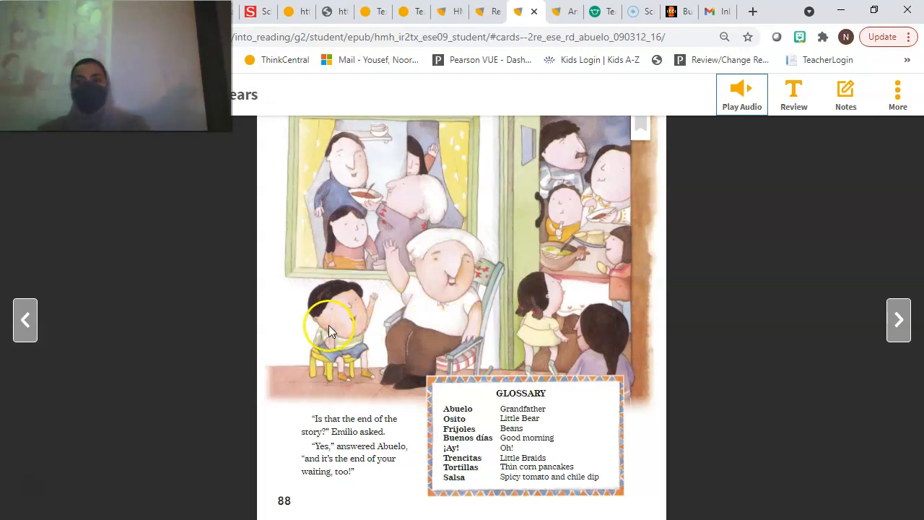
mouse_move(447, 343)
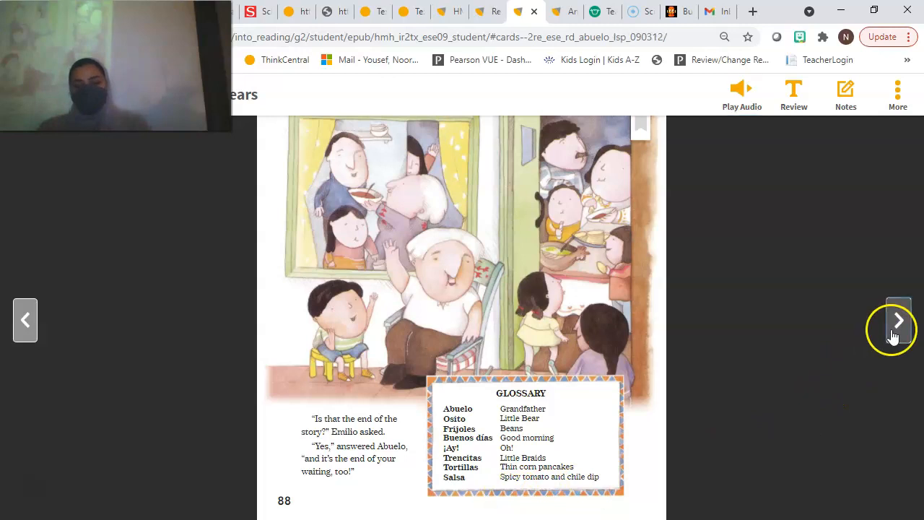
Advance to the post-reading page and scroll through the partner questions and Talking Tip
left_click(898, 319)
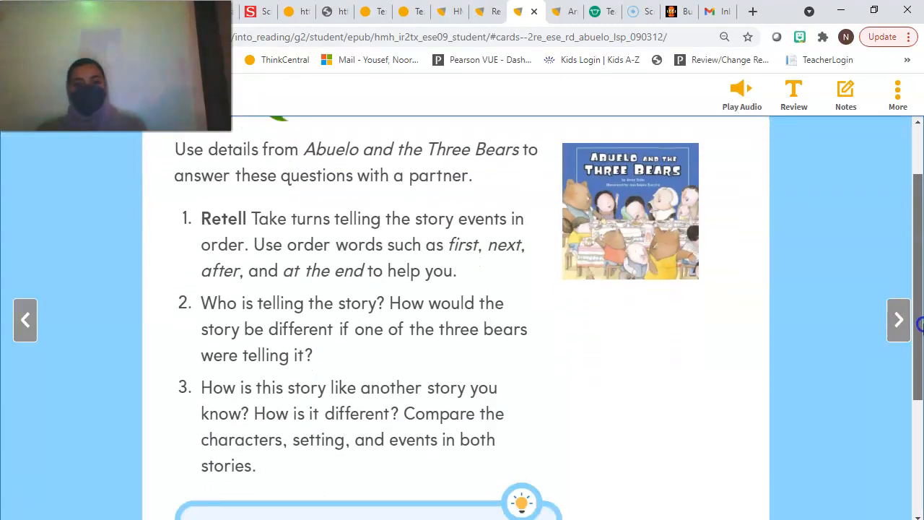
scroll("down", 3)
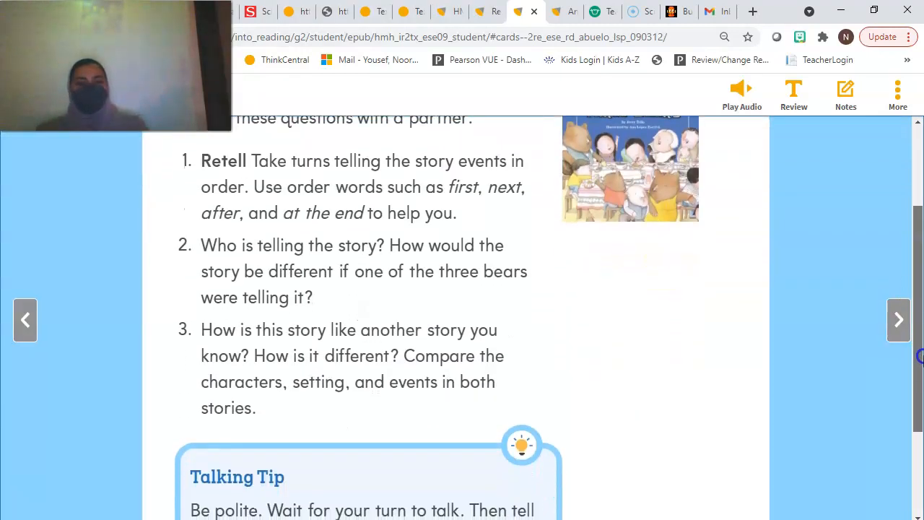
scroll("down", 3)
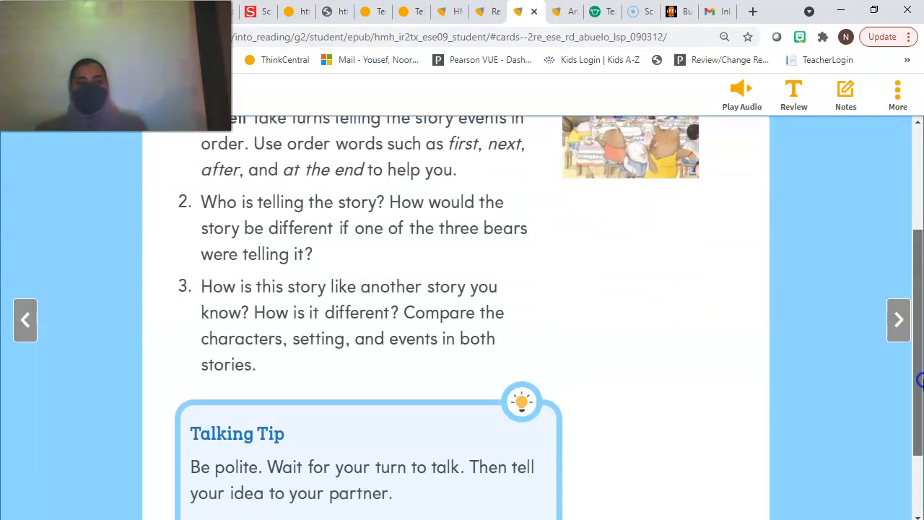
scroll("down", 3)
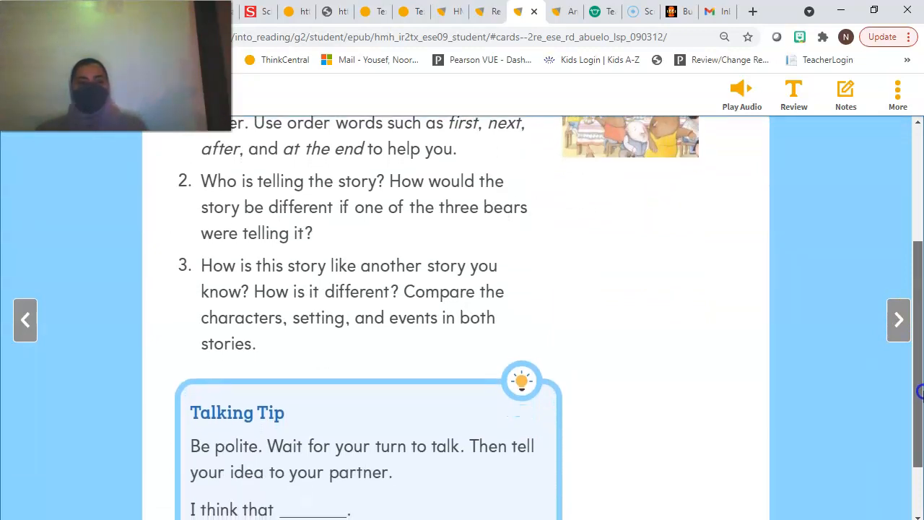
scroll("down", 3)
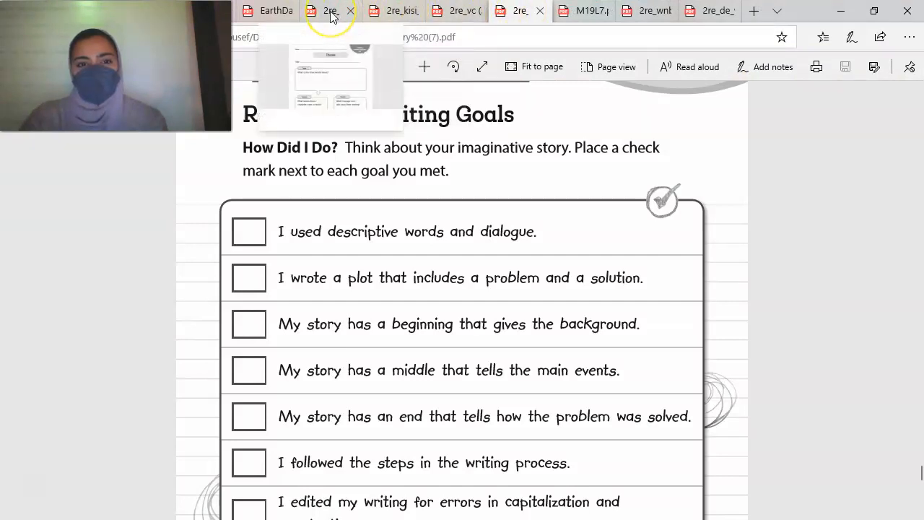
Switch to the Retell graphic organizer PDF and show its beginning, middle and end boxes
left_click(329, 11)
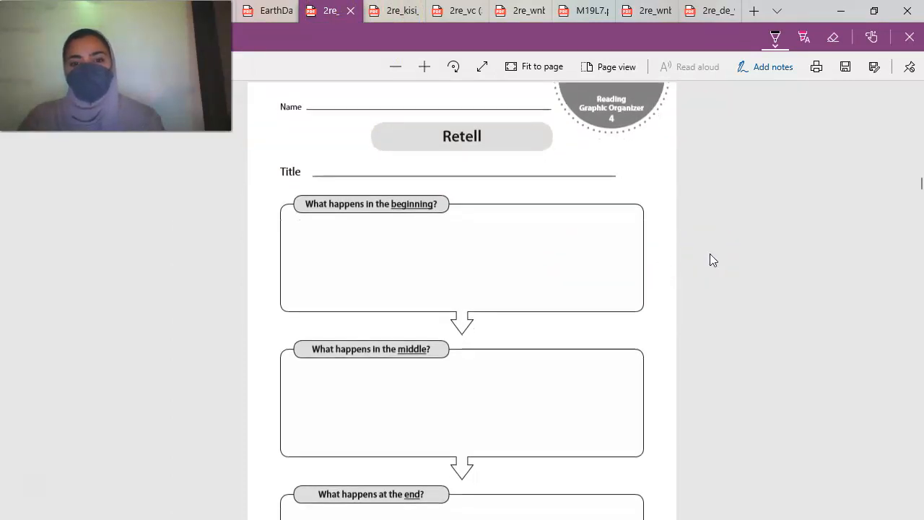
scroll("down", 3)
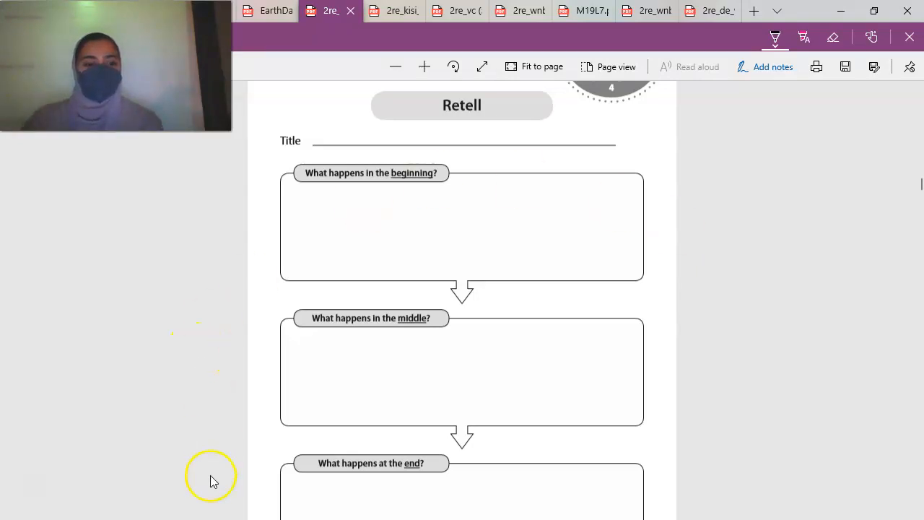
mouse_move(36, 494)
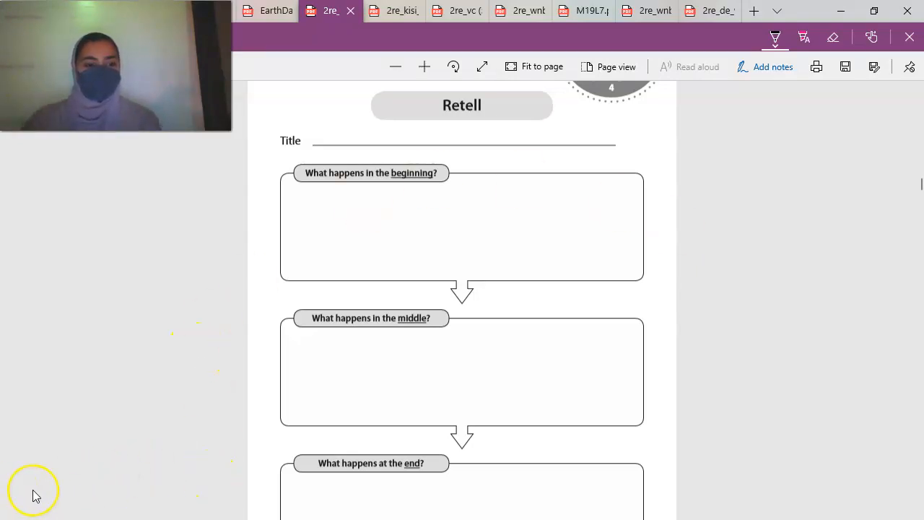